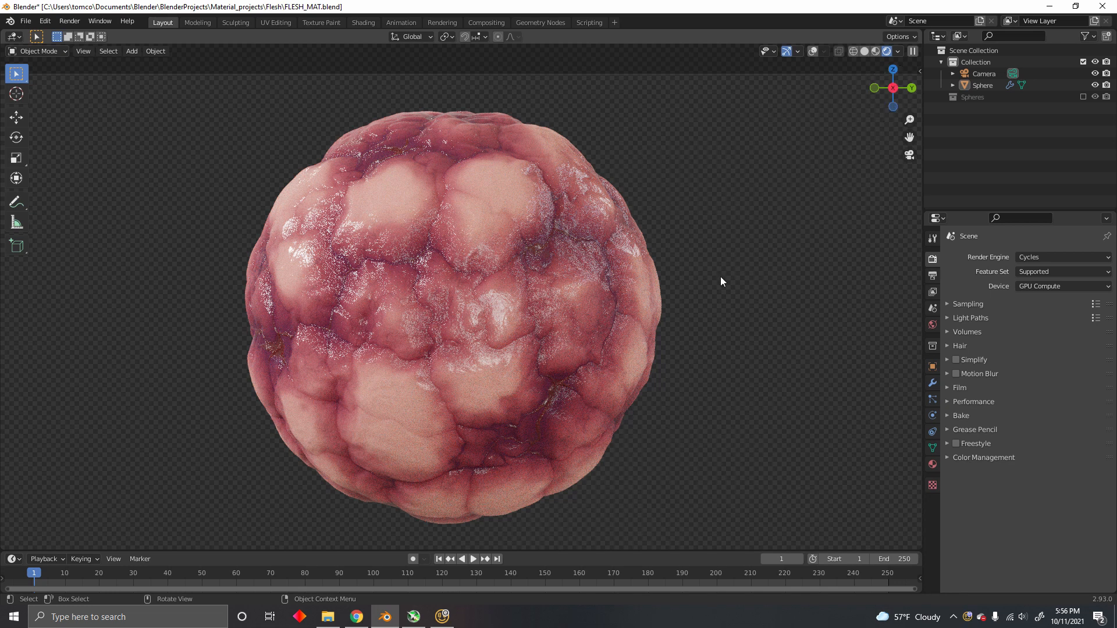
pyautogui.moveTo(643, 170)
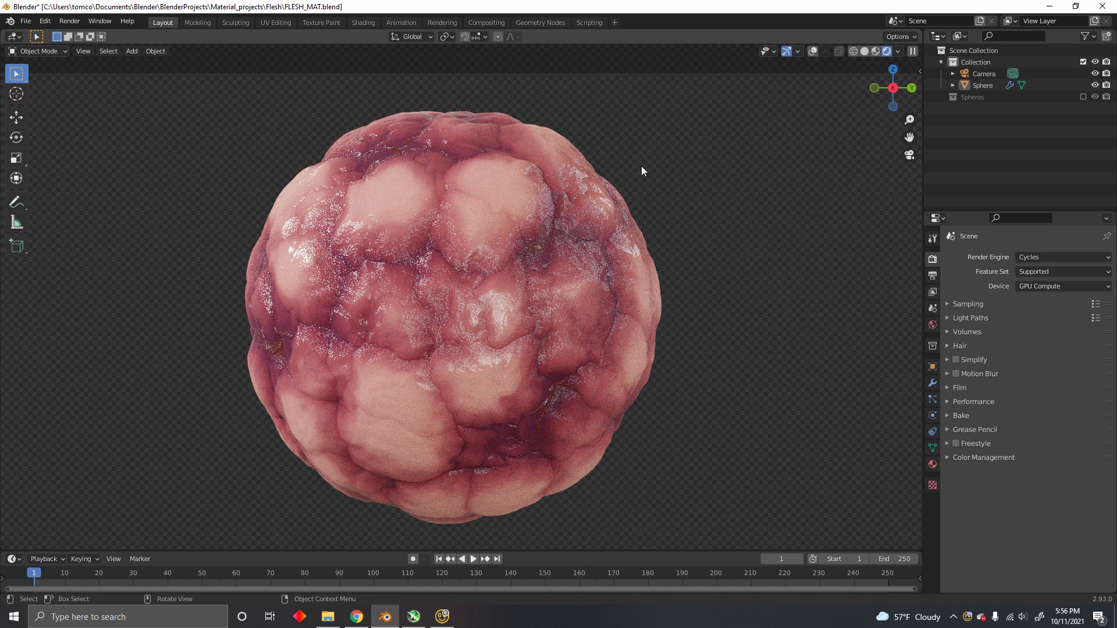
pyautogui.moveTo(684, 157)
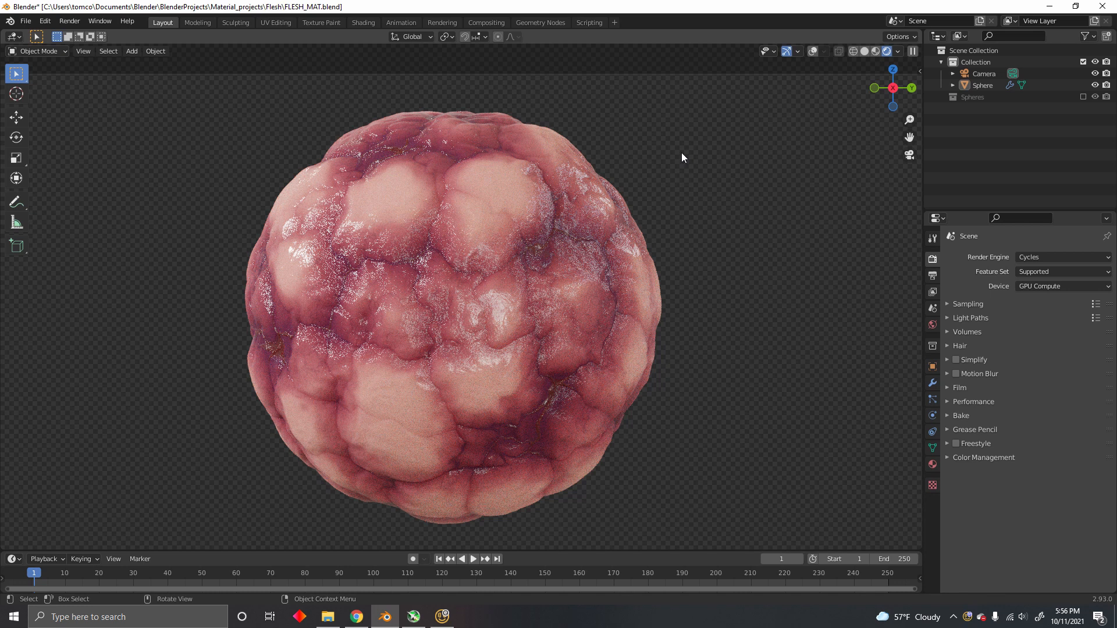
pyautogui.moveTo(671, 175)
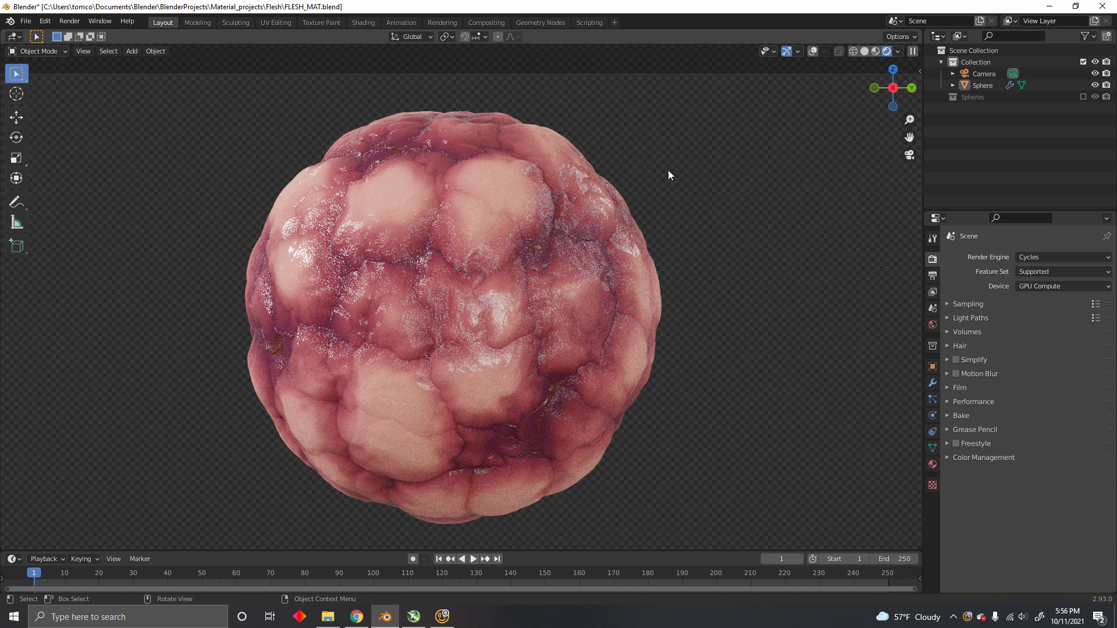
pyautogui.moveTo(568, 360)
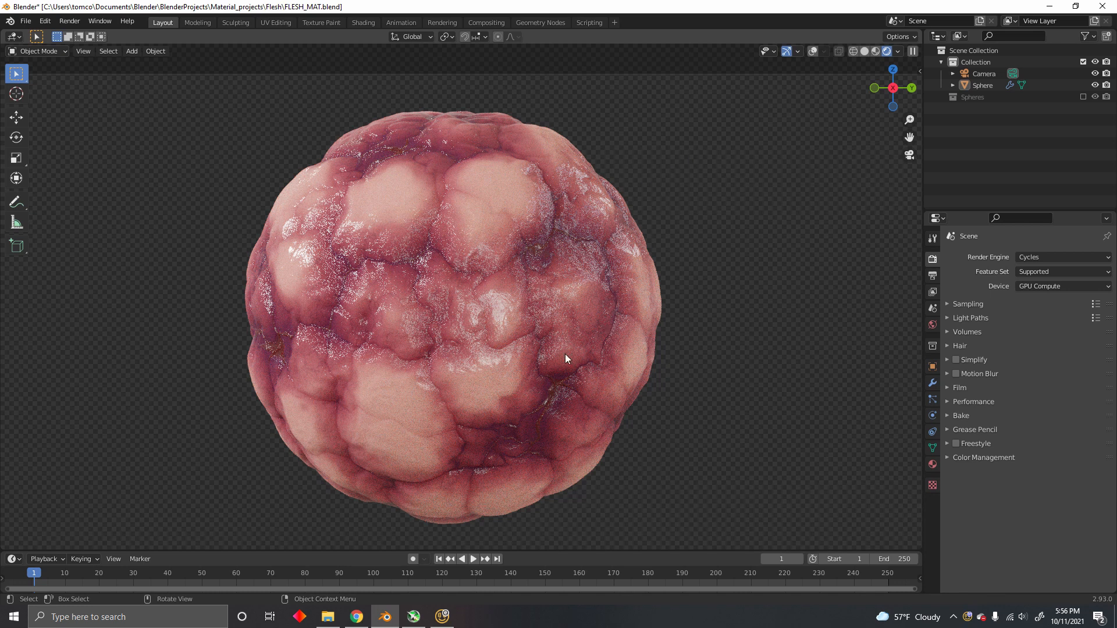
pyautogui.moveTo(682, 291)
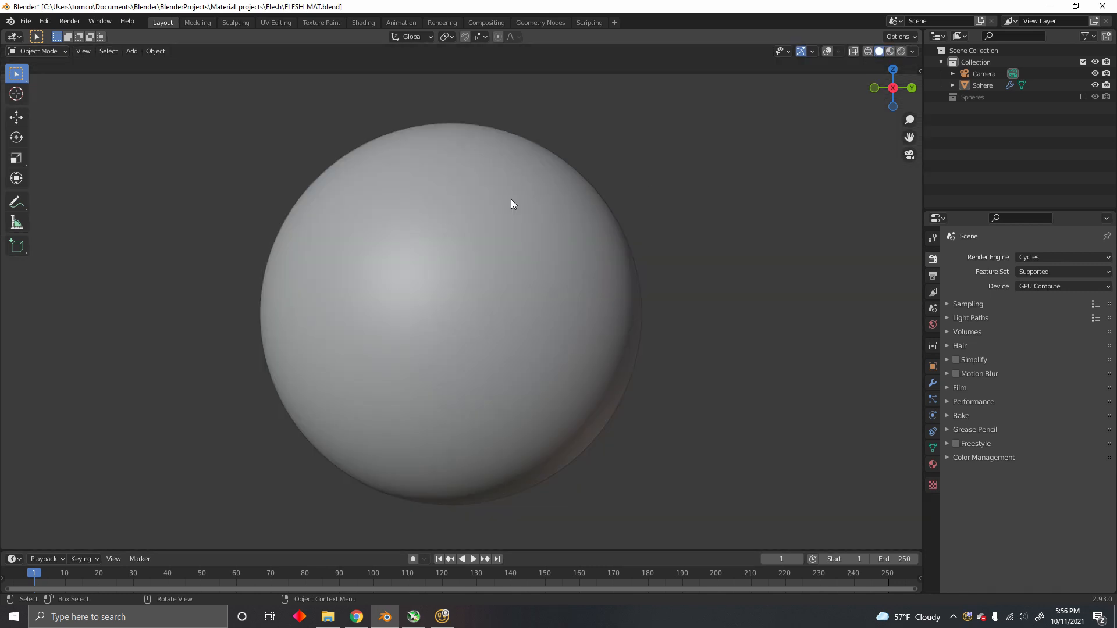
# - Add an Image Texture node to the flesh material
pyautogui.click(362, 23)
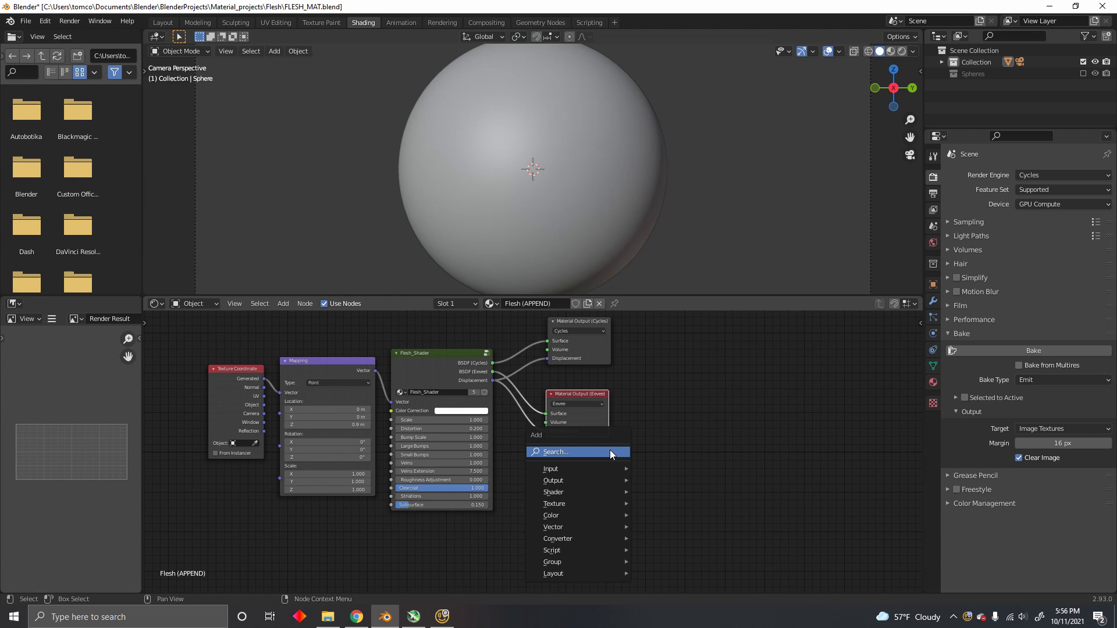
pyautogui.write('image')
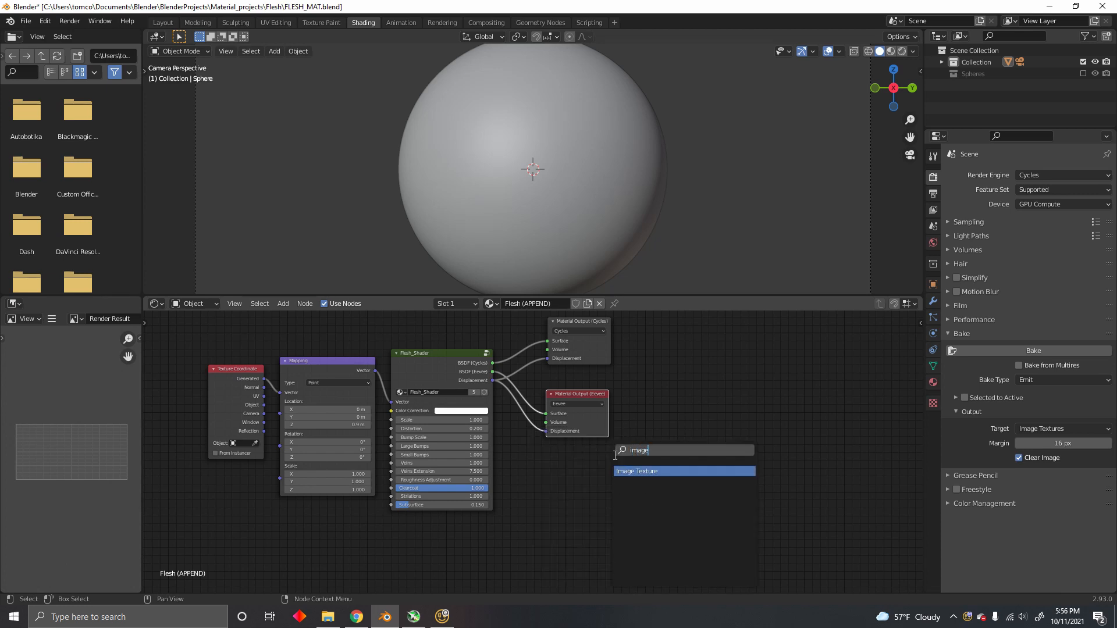
pyautogui.click(638, 471)
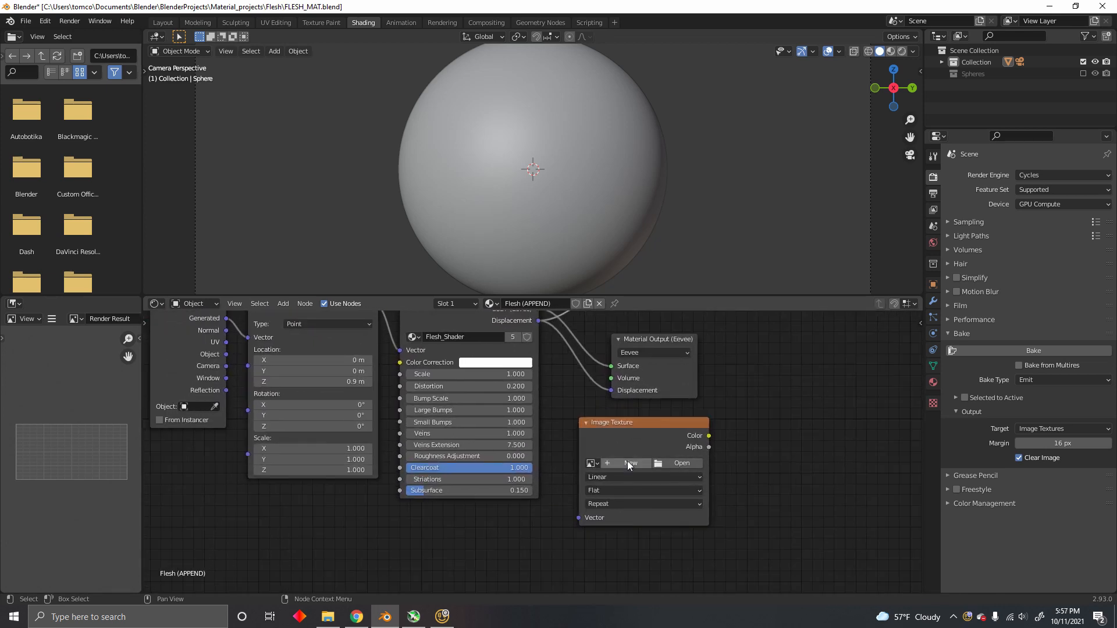
# - Create a new 2048 px image named 'Displacement' without alpha in the node
pyautogui.click(631, 463)
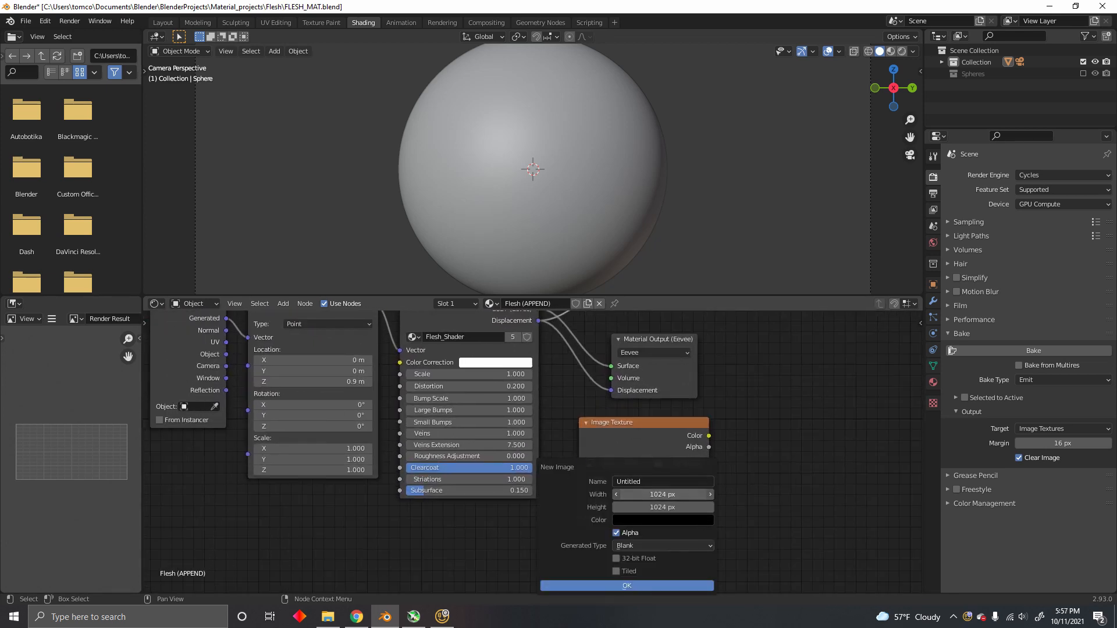
pyautogui.write('204')
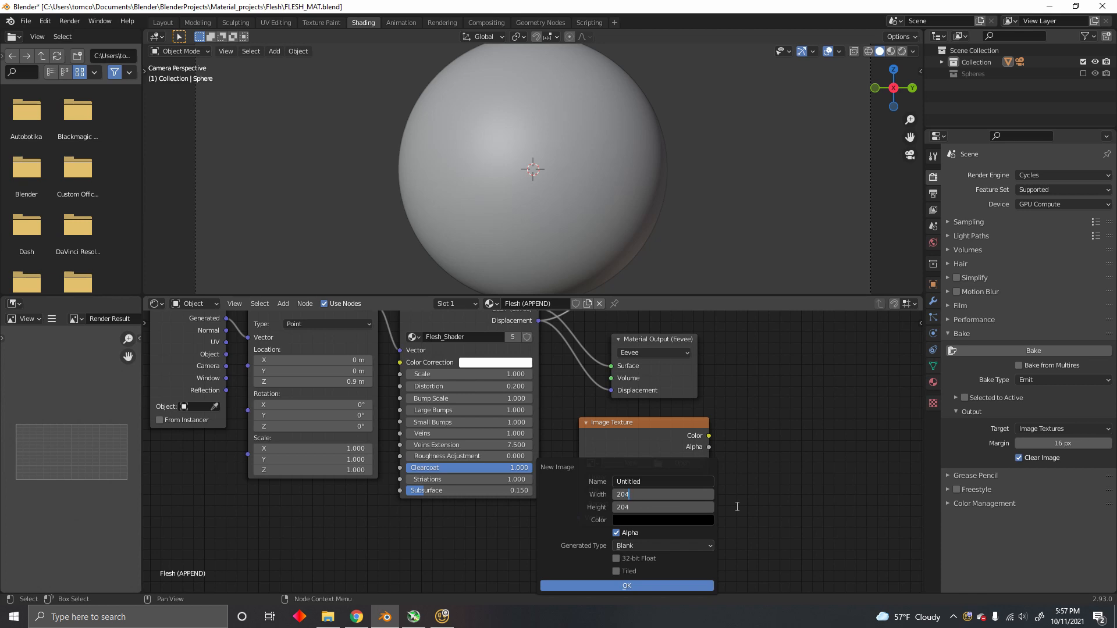
pyautogui.click(662, 494)
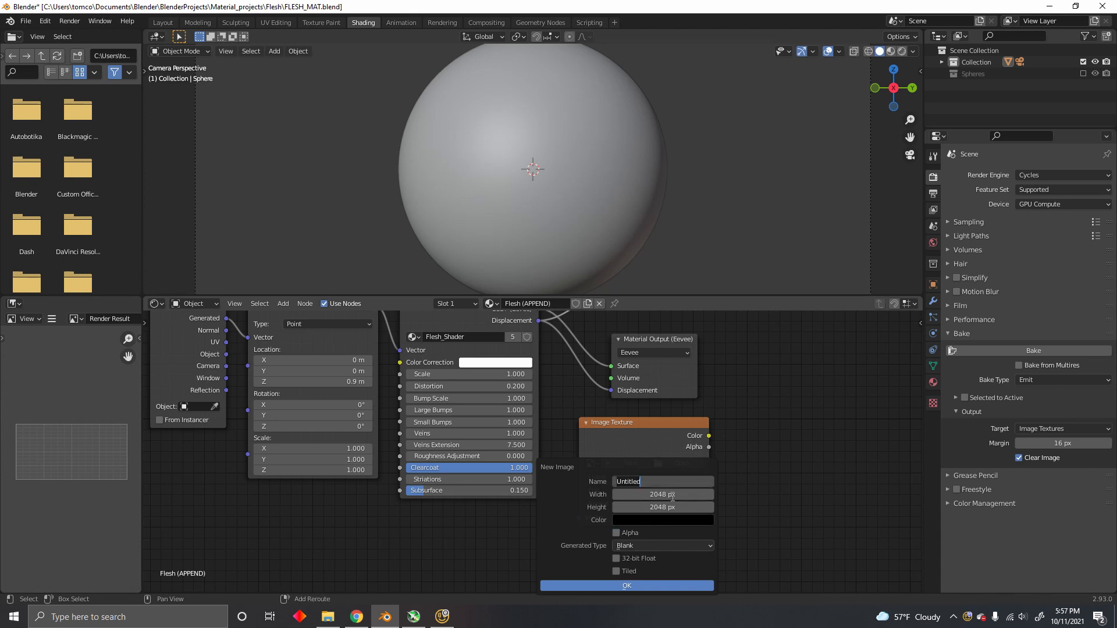
pyautogui.write('Displacement')
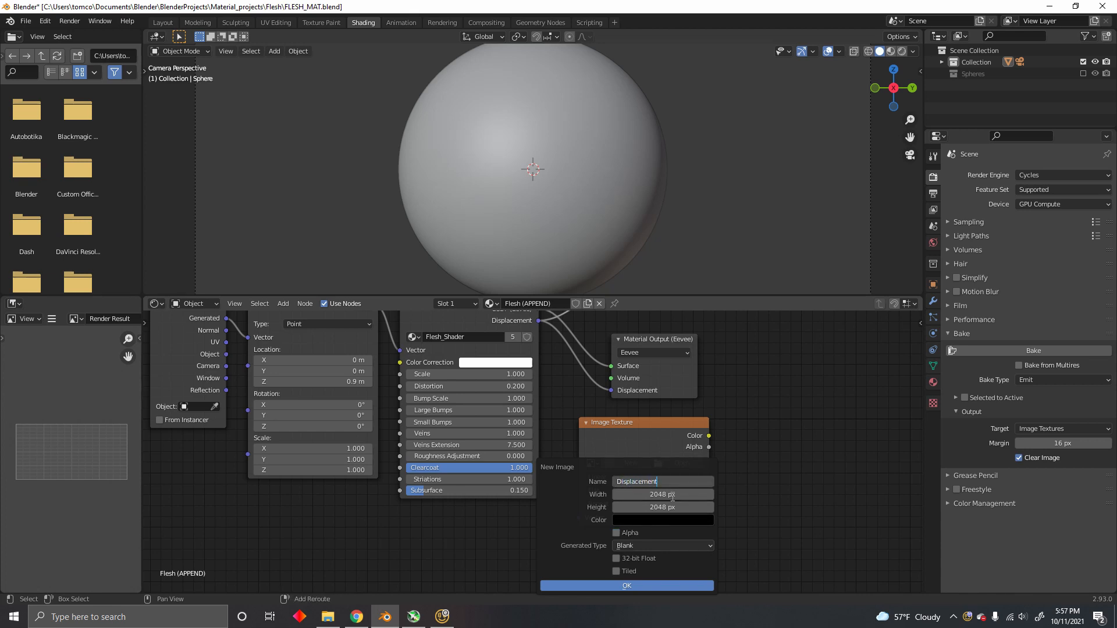
pyautogui.click(626, 586)
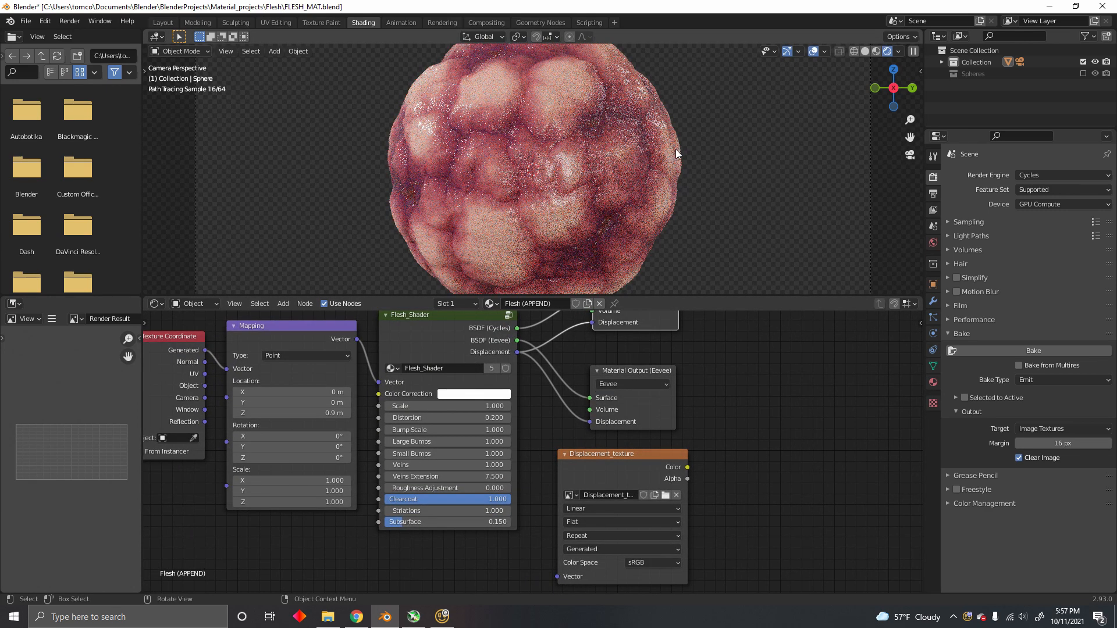
# - Switch the render engine to Eevee and show the Subdivision modifier settings (levels 4/6)
pyautogui.click(1064, 175)
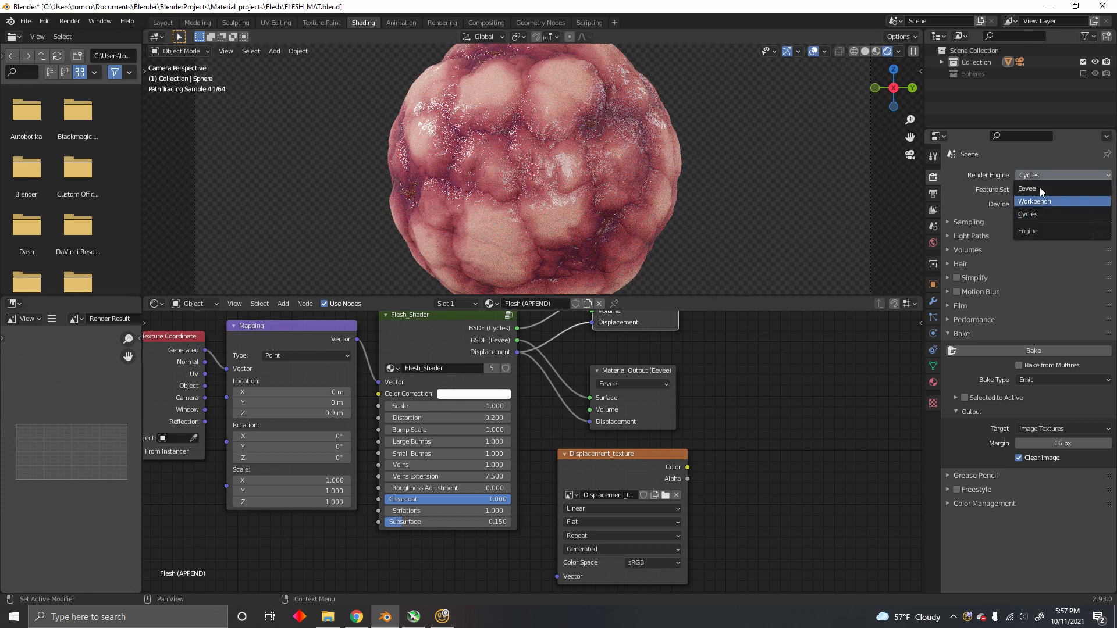
pyautogui.click(1027, 189)
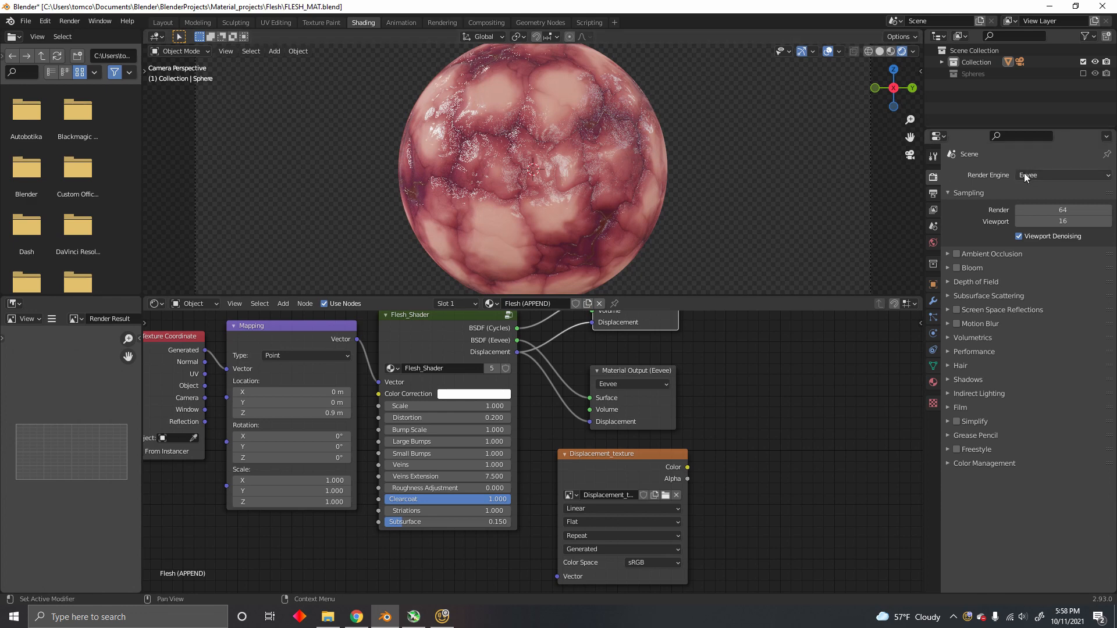
pyautogui.click(1062, 174)
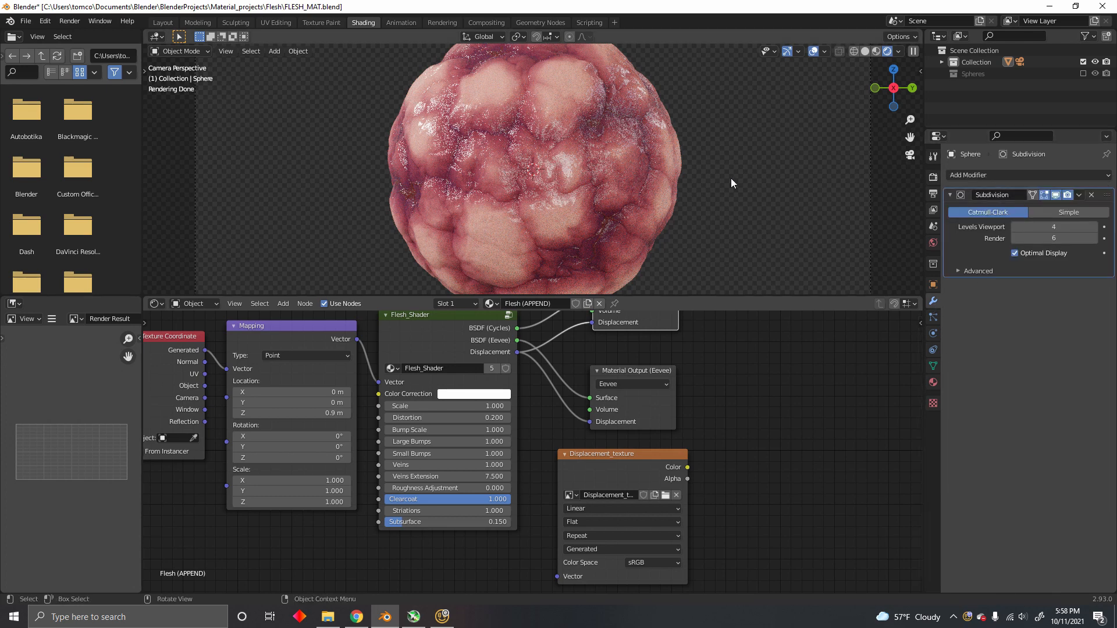
# - Enter the Flesh_Shader node group to view its Add, Divide and Displacement nodes
pyautogui.press('Tab')
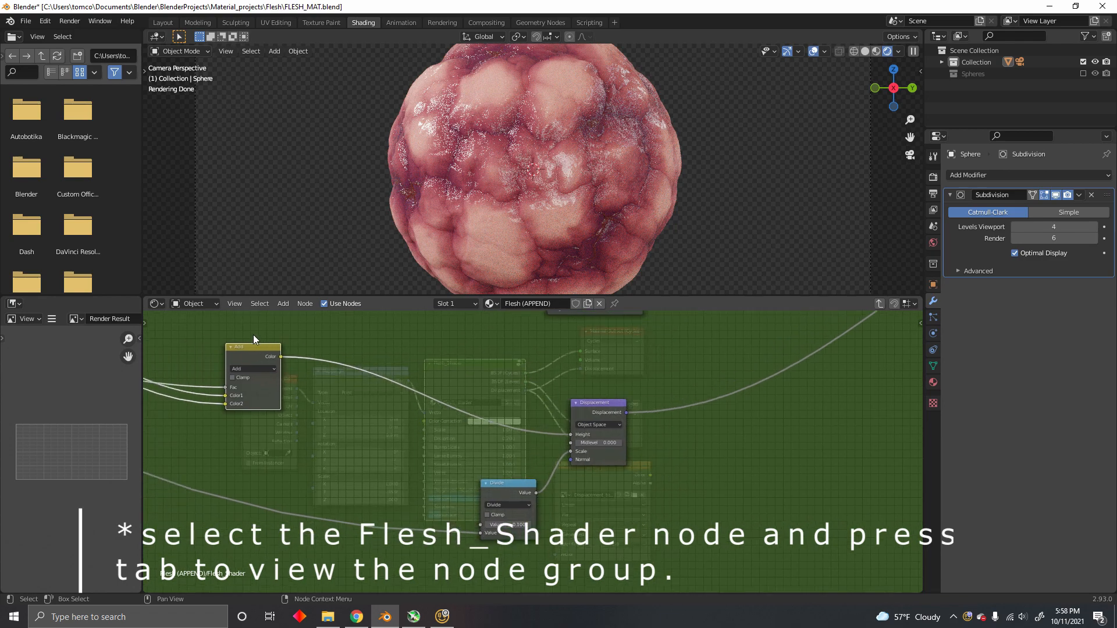
pyautogui.moveTo(282, 357)
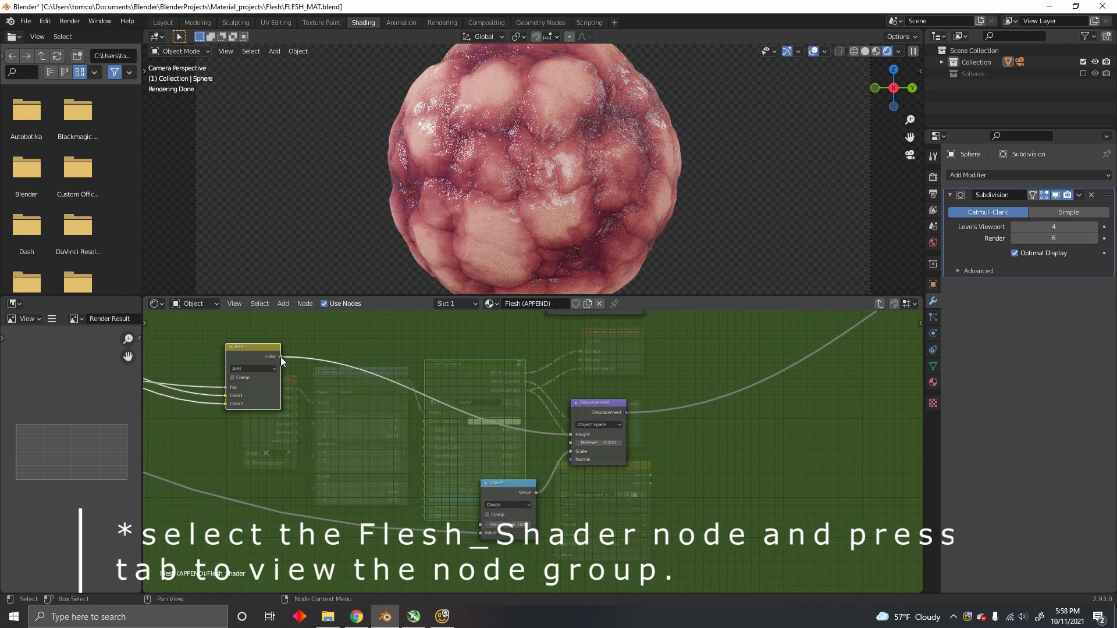
pyautogui.press('Tab')
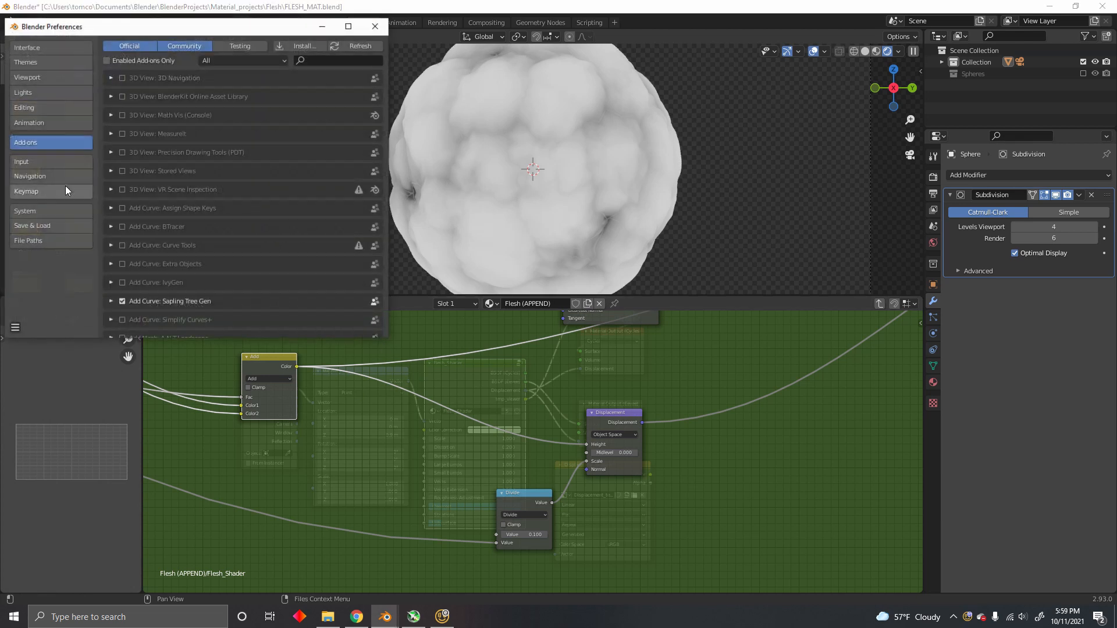
# - Search the add-ons for 'node' and enable Node Wrangler
pyautogui.click(333, 60)
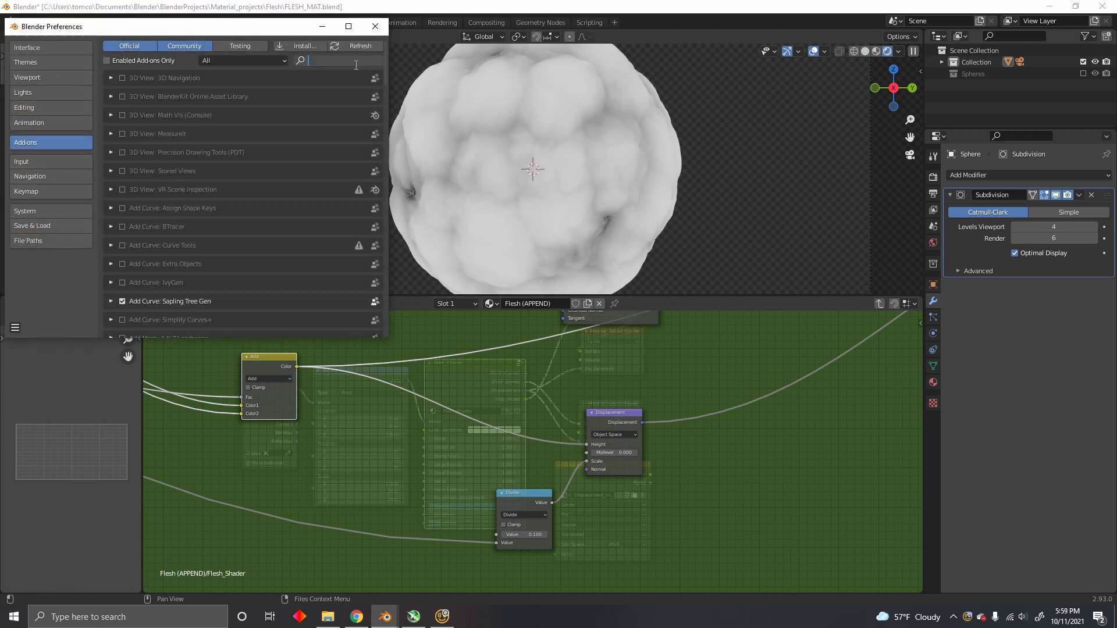
pyautogui.write('node')
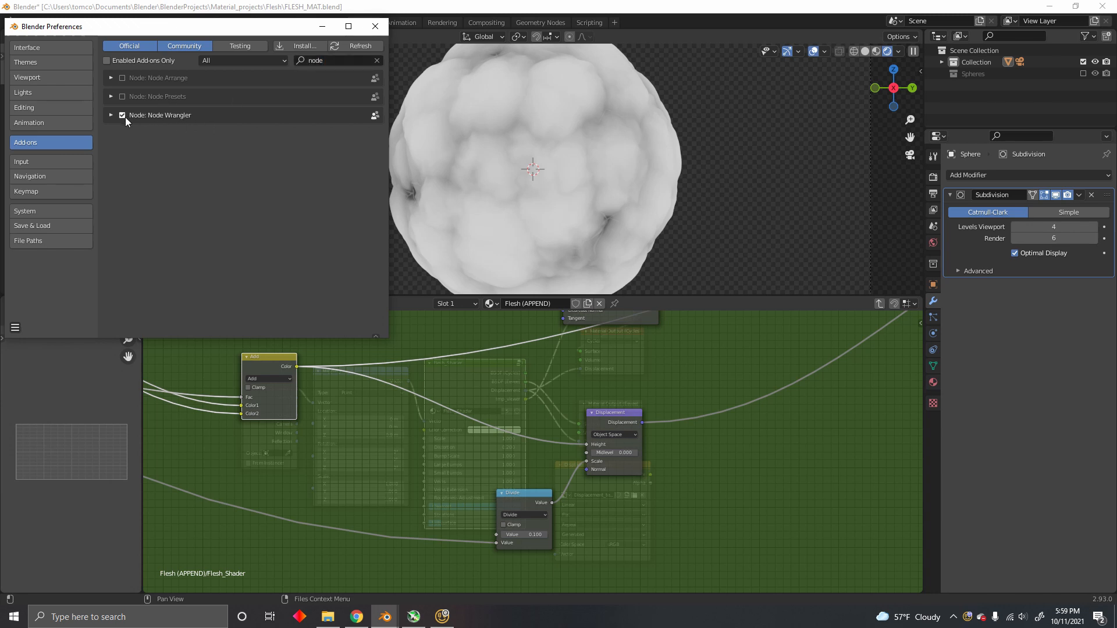
pyautogui.click(375, 27)
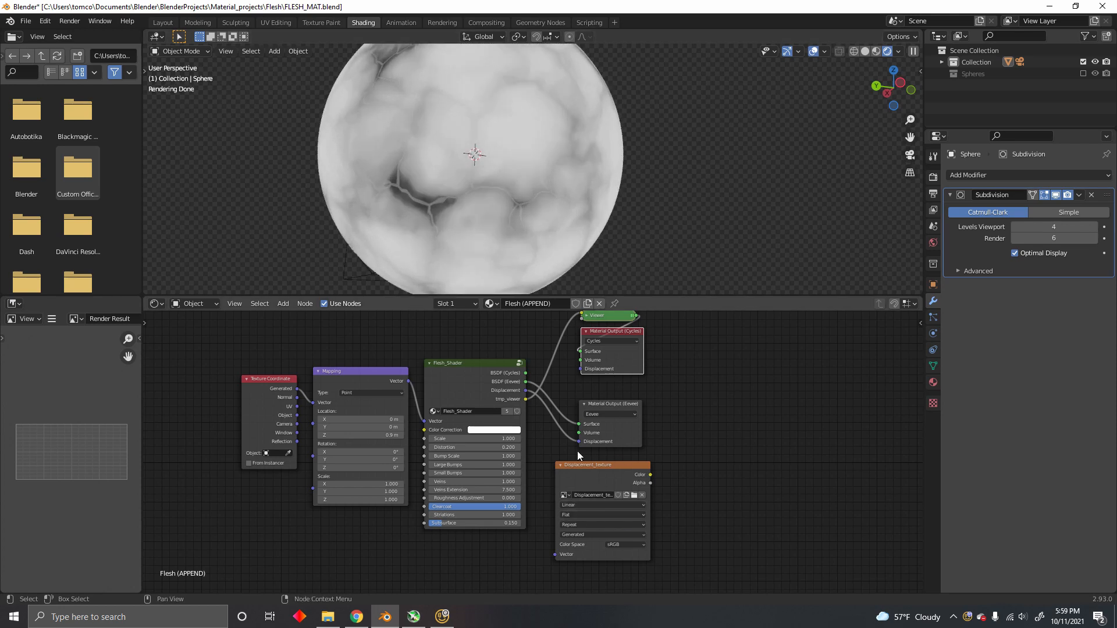
pyautogui.click(275, 22)
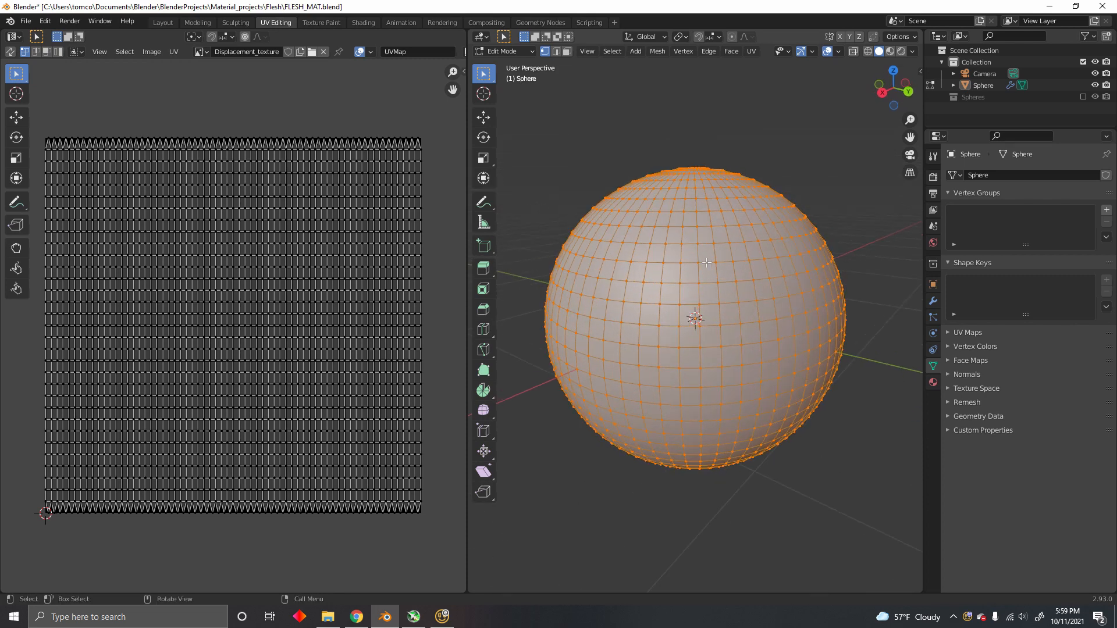
pyautogui.click(363, 22)
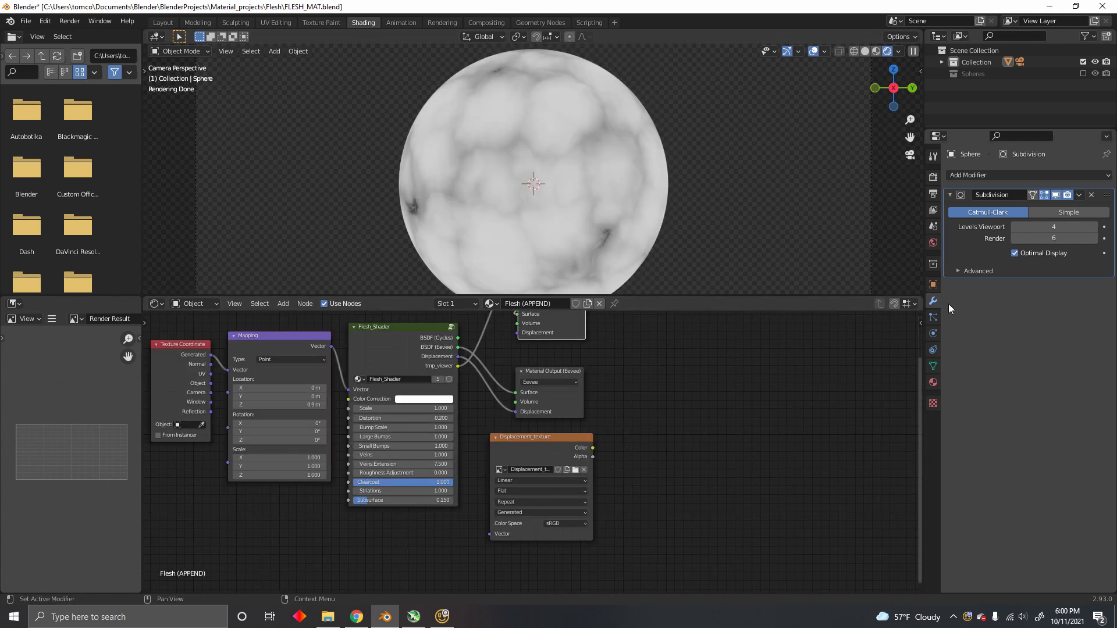
# - Expand the Bake panel in render settings and choose Emit as bake type
pyautogui.click(933, 176)
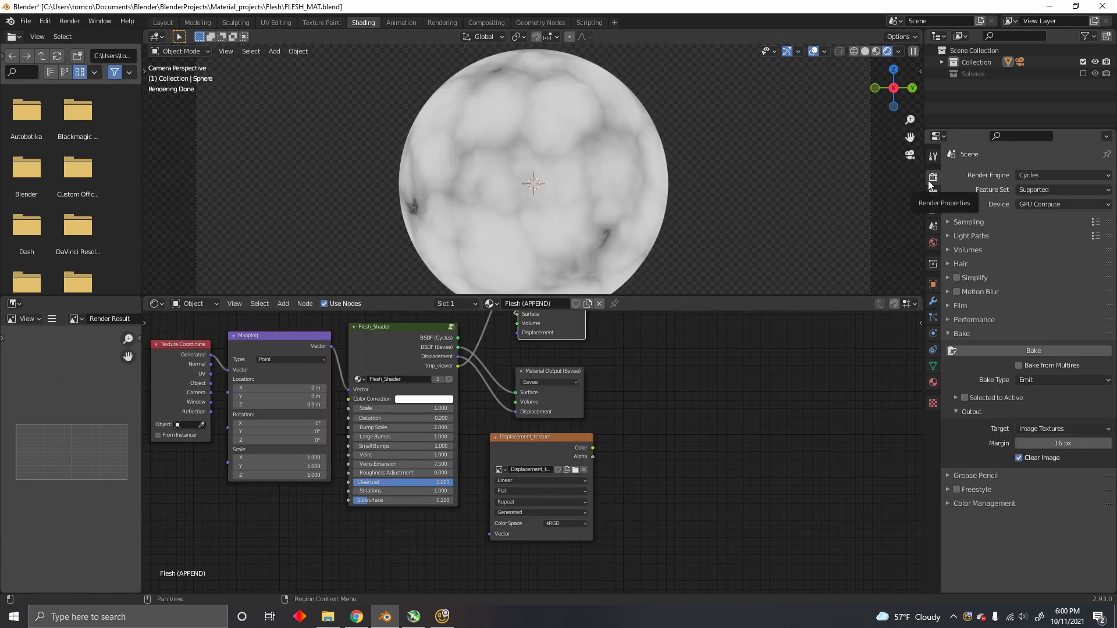
pyautogui.click(961, 333)
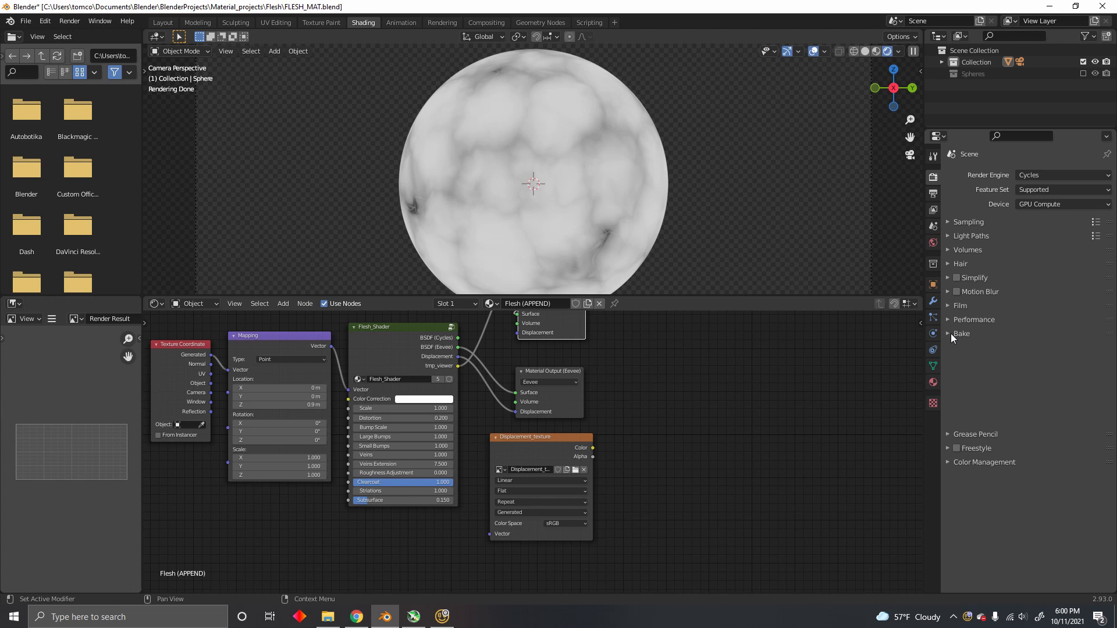
pyautogui.click(949, 333)
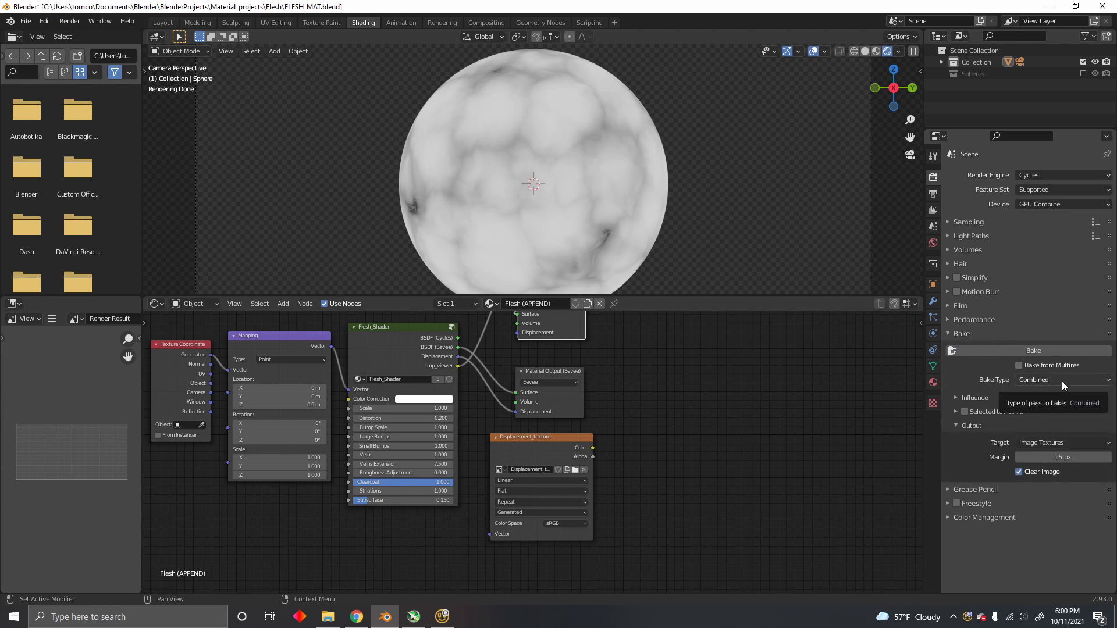
pyautogui.click(1064, 379)
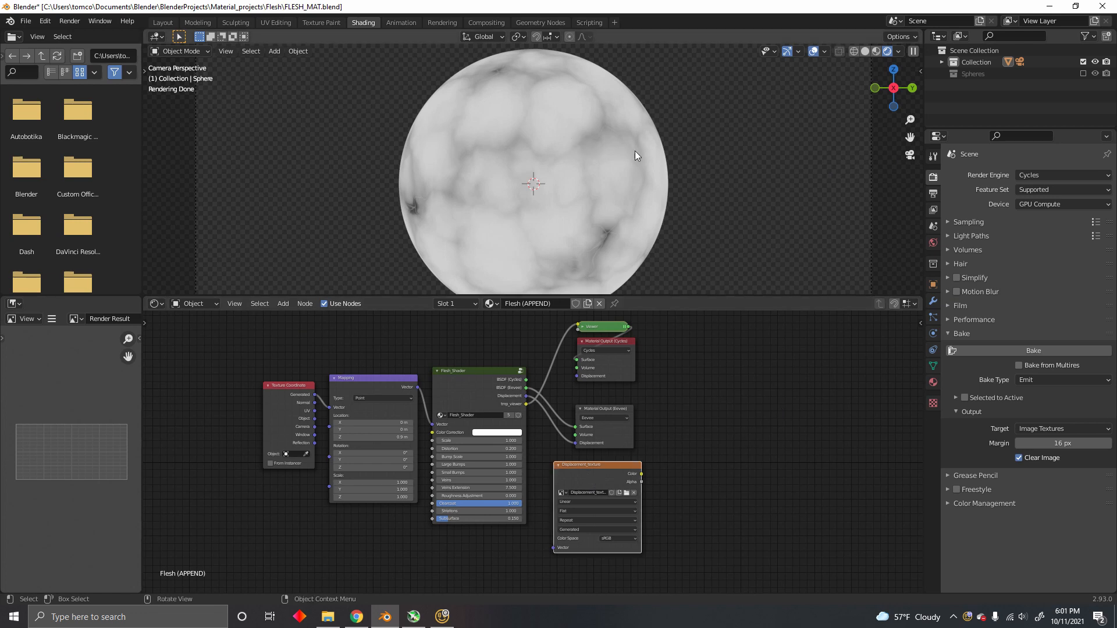
# - Select the sphere and bake the flesh displacement into the Displacement_texture image
pyautogui.click(653, 179)
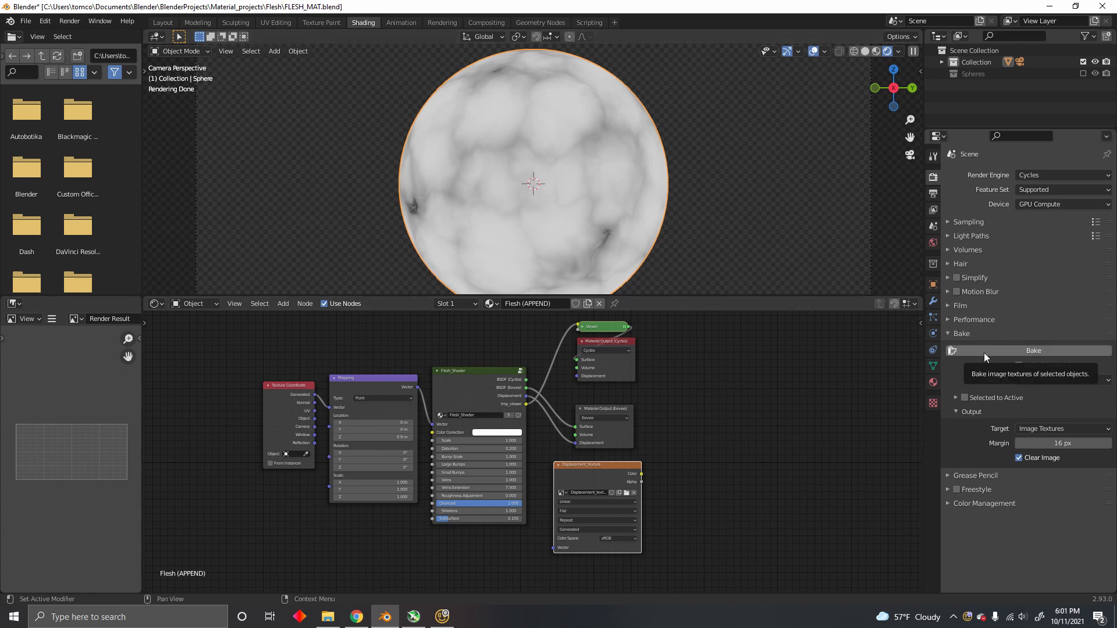
pyautogui.click(1034, 351)
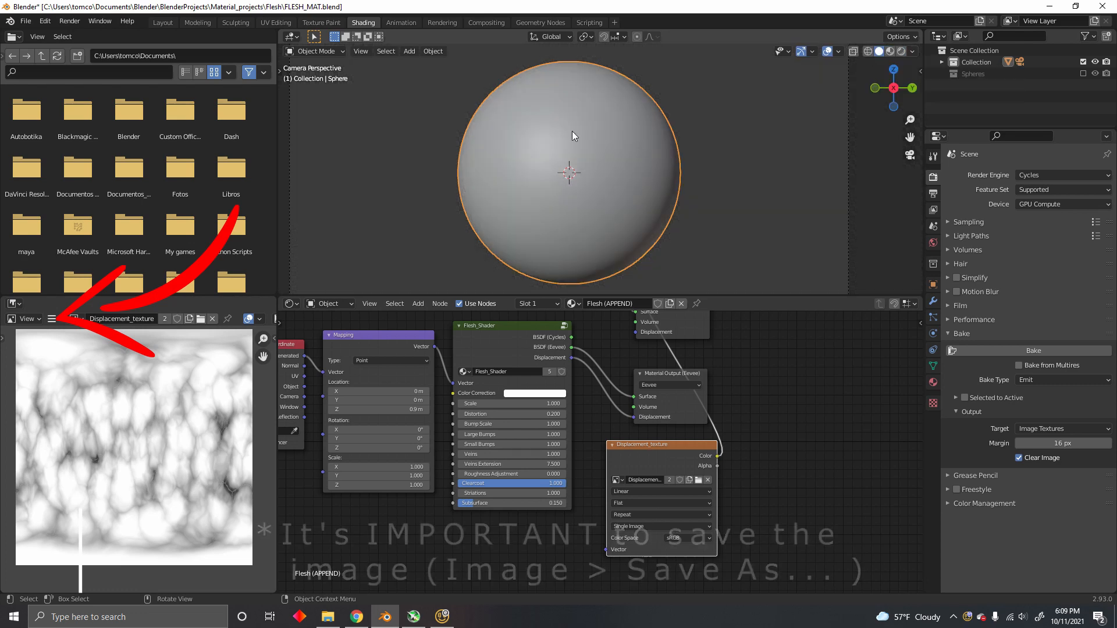
# - In Layout, add a Displace modifier to the sphere with a new Displacement texture
pyautogui.click(162, 22)
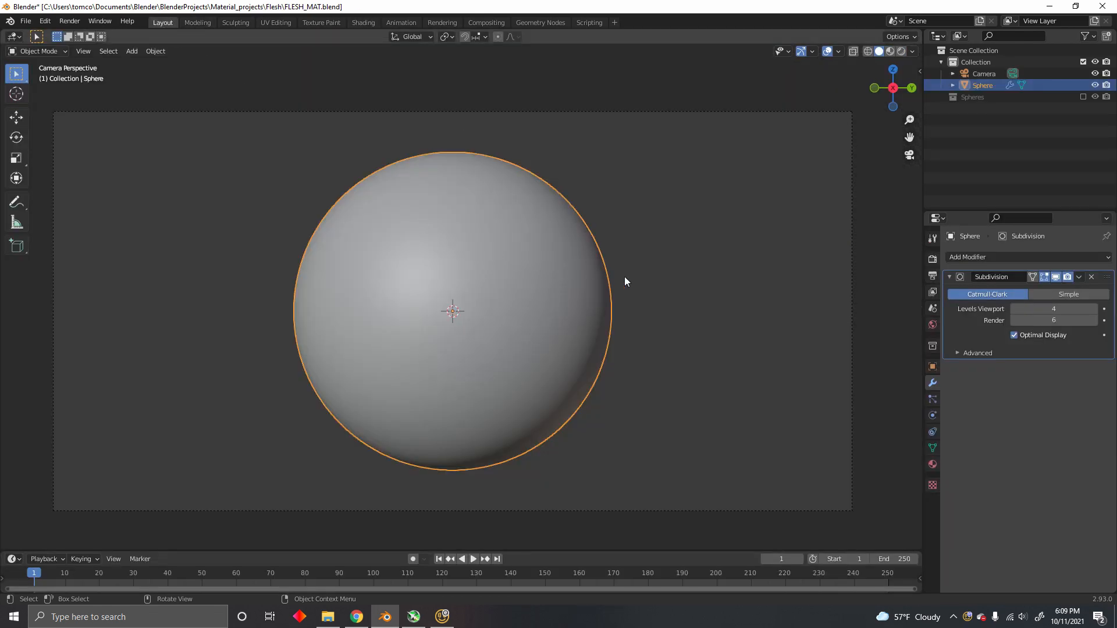
pyautogui.click(1029, 257)
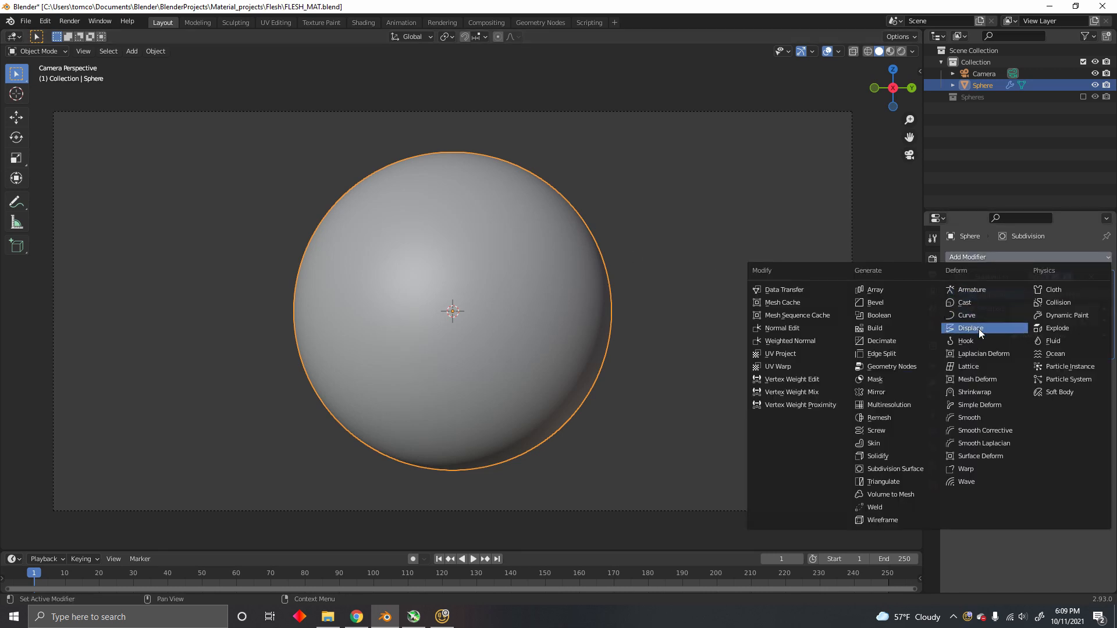
pyautogui.click(970, 328)
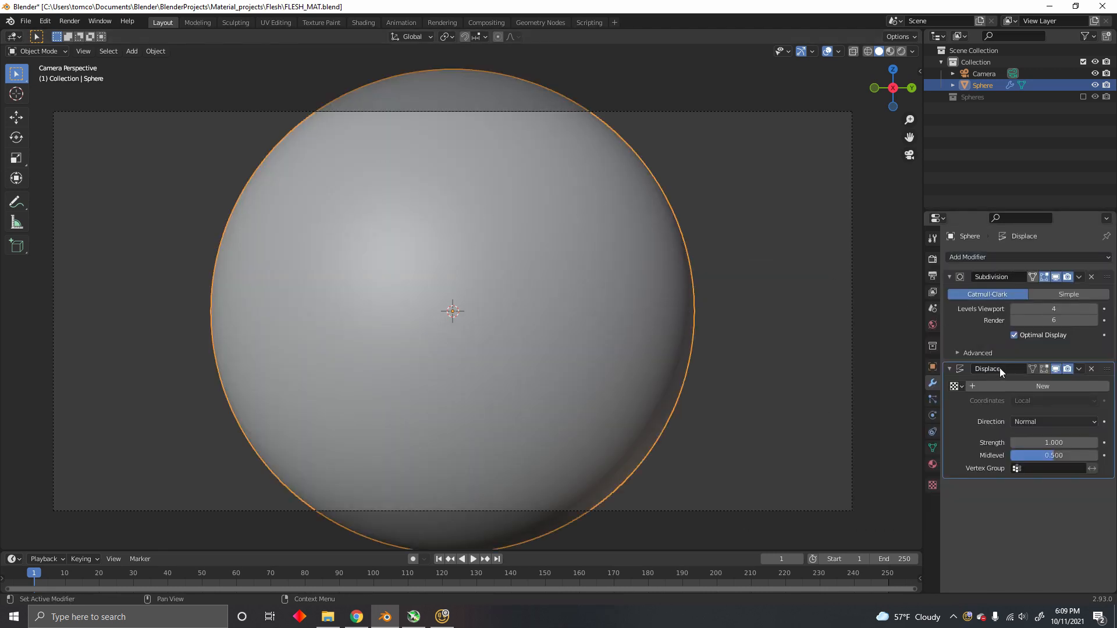
pyautogui.moveTo(1017, 387)
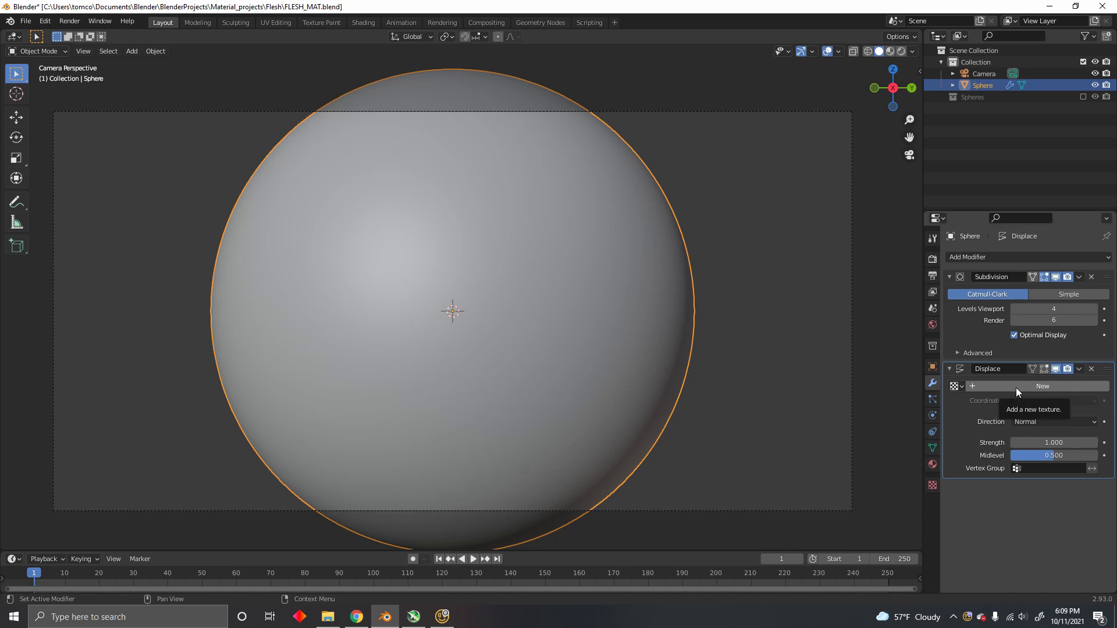
pyautogui.click(1043, 386)
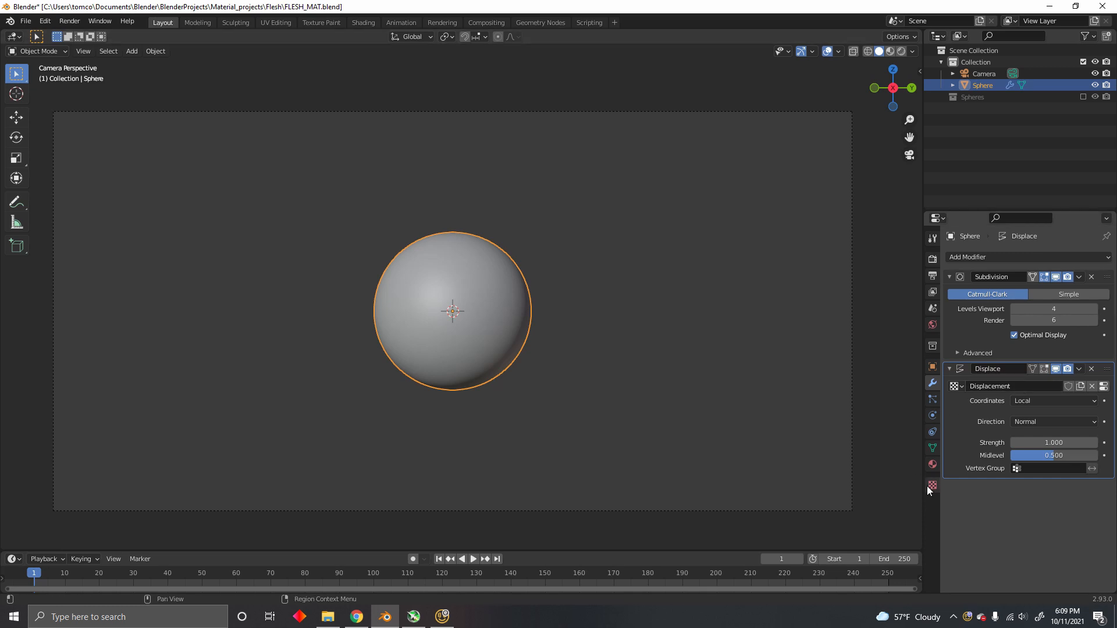
pyautogui.moveTo(947, 491)
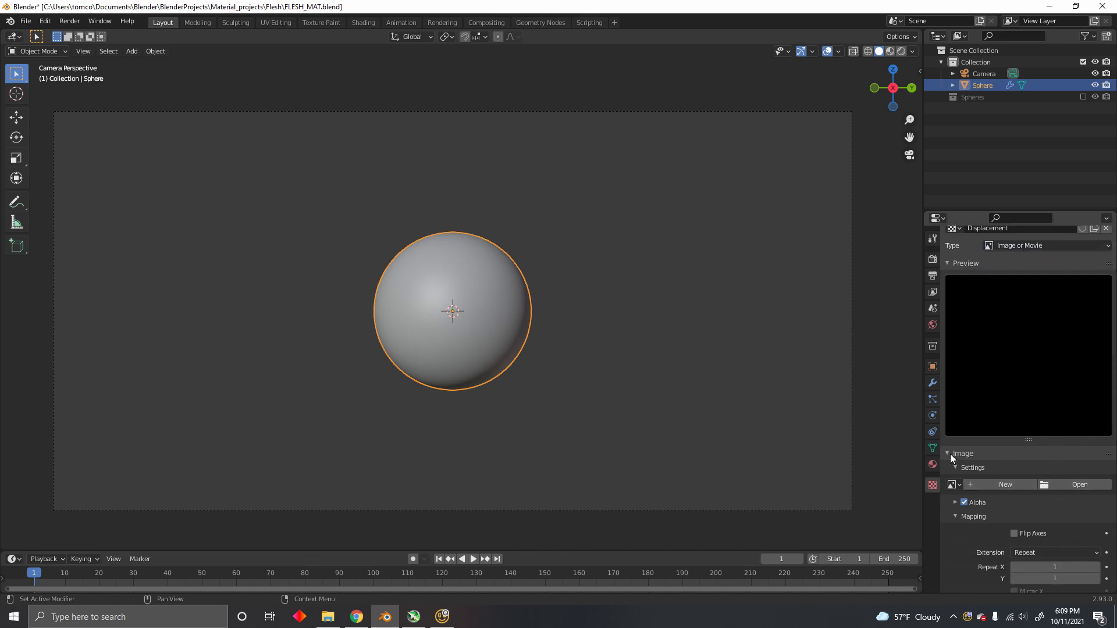
# - Load Displacement_Texture.png as the Displacement texture's image
pyautogui.click(1079, 484)
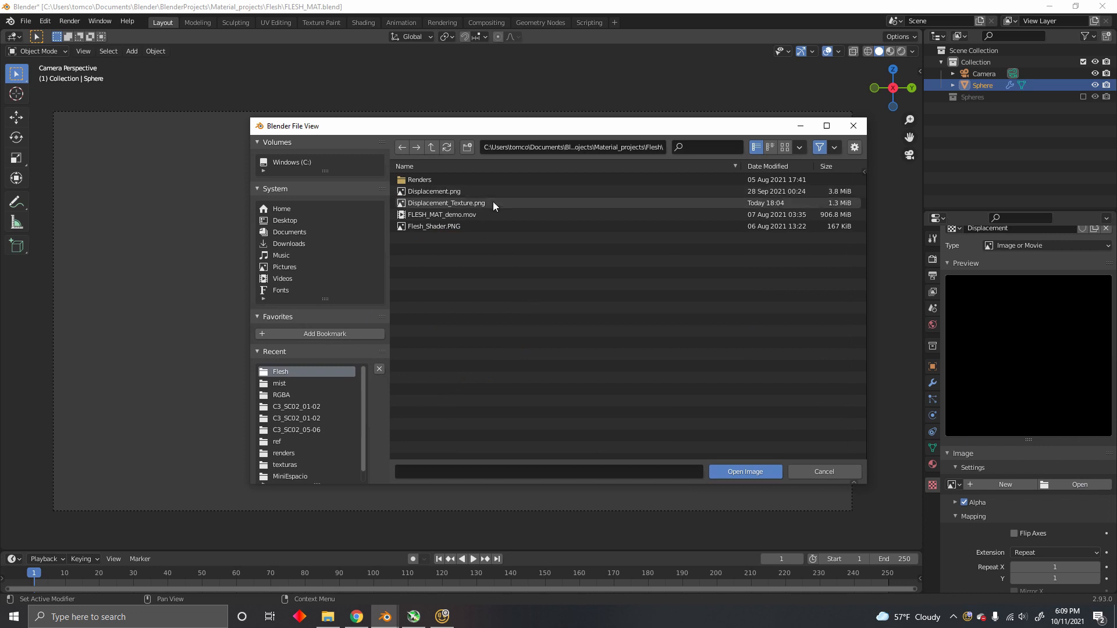
pyautogui.click(447, 203)
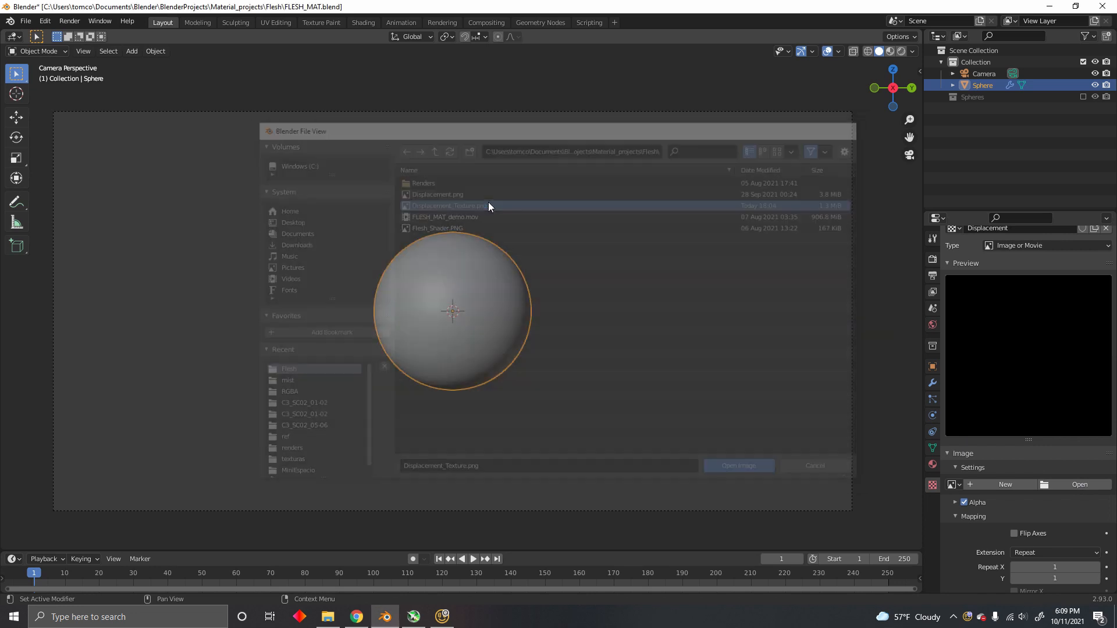
pyautogui.click(739, 465)
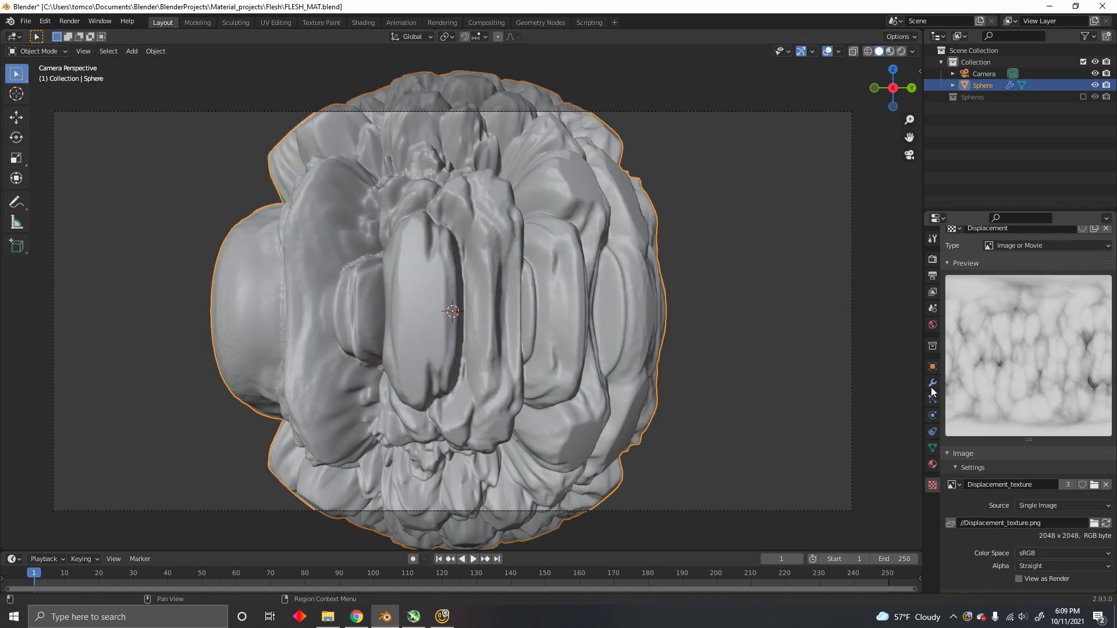
# - Set the Displace modifier to UV coordinates with strength 0.2
pyautogui.click(932, 382)
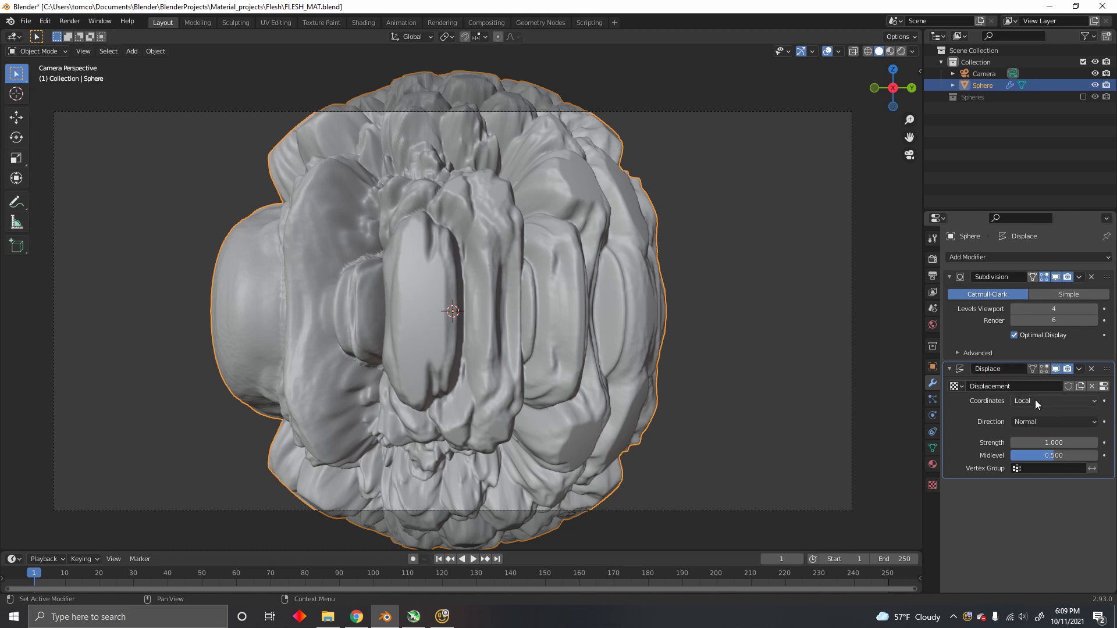
pyautogui.moveTo(1029, 402)
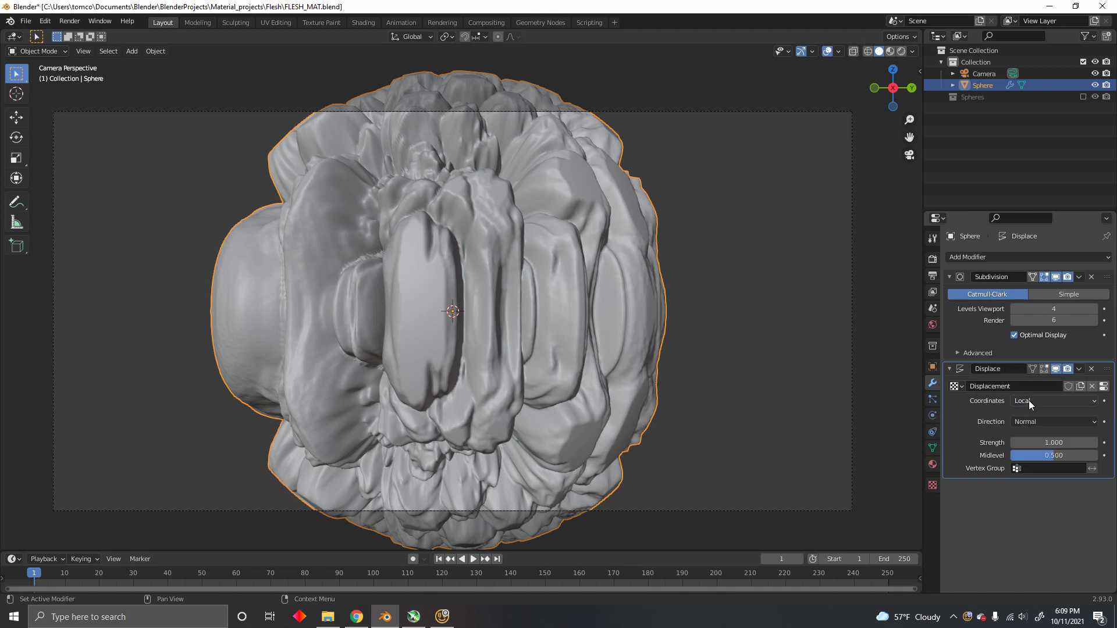
pyautogui.click(1053, 401)
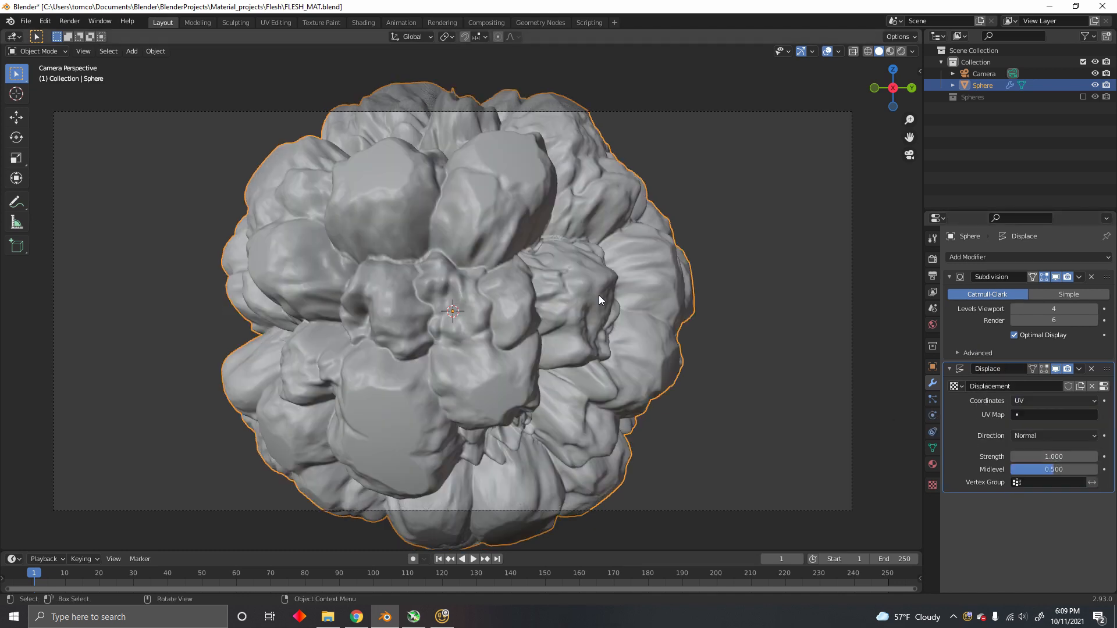
pyautogui.moveTo(291, 40)
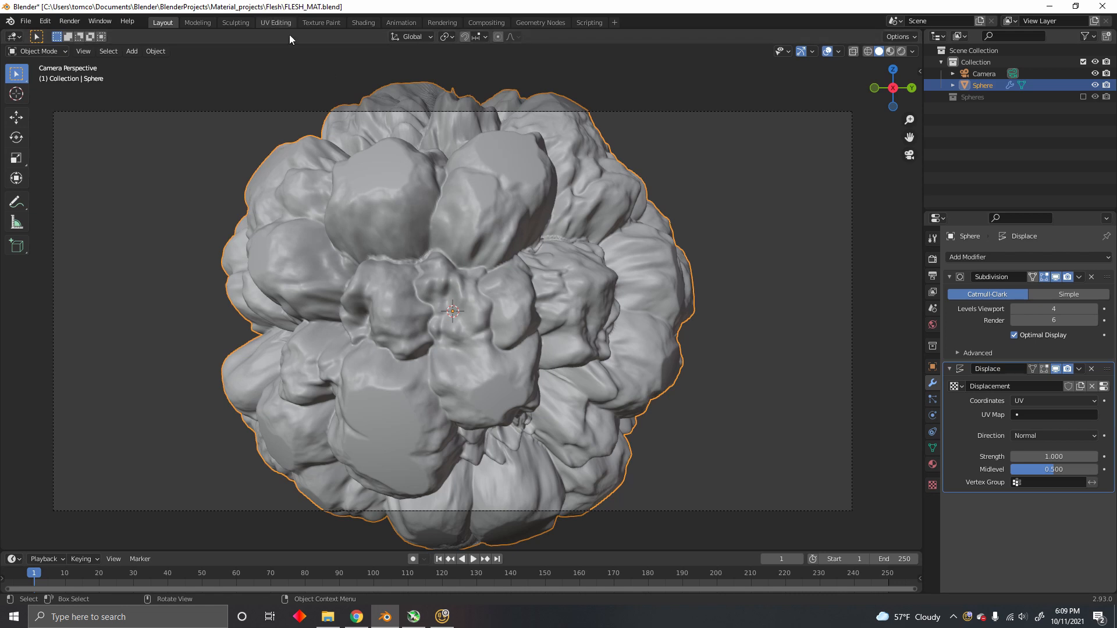
pyautogui.moveTo(626, 362)
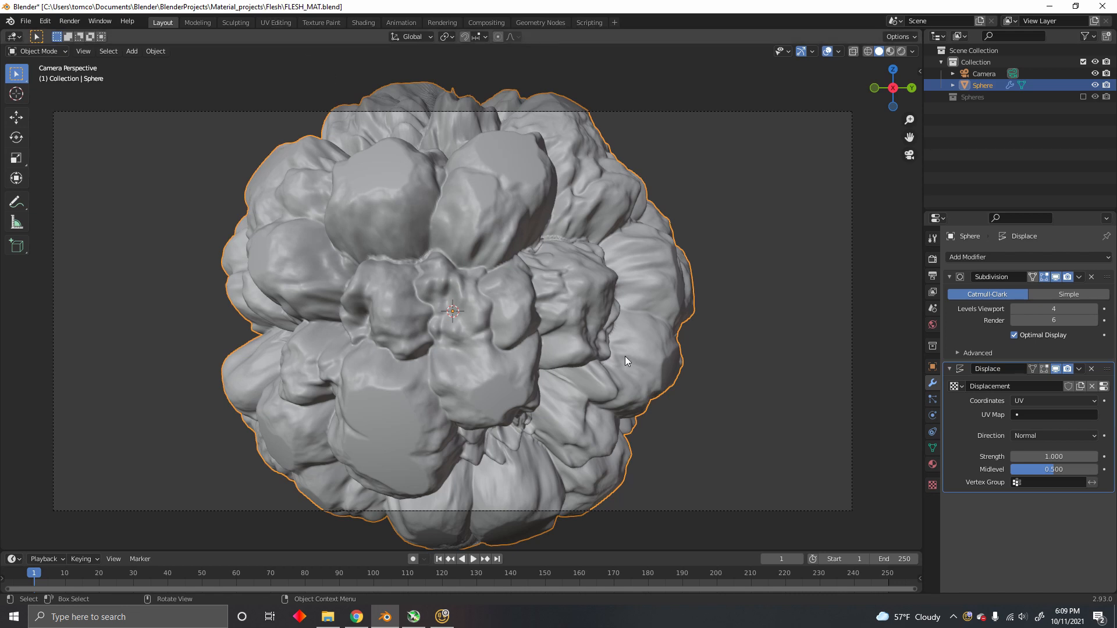
pyautogui.moveTo(869, 401)
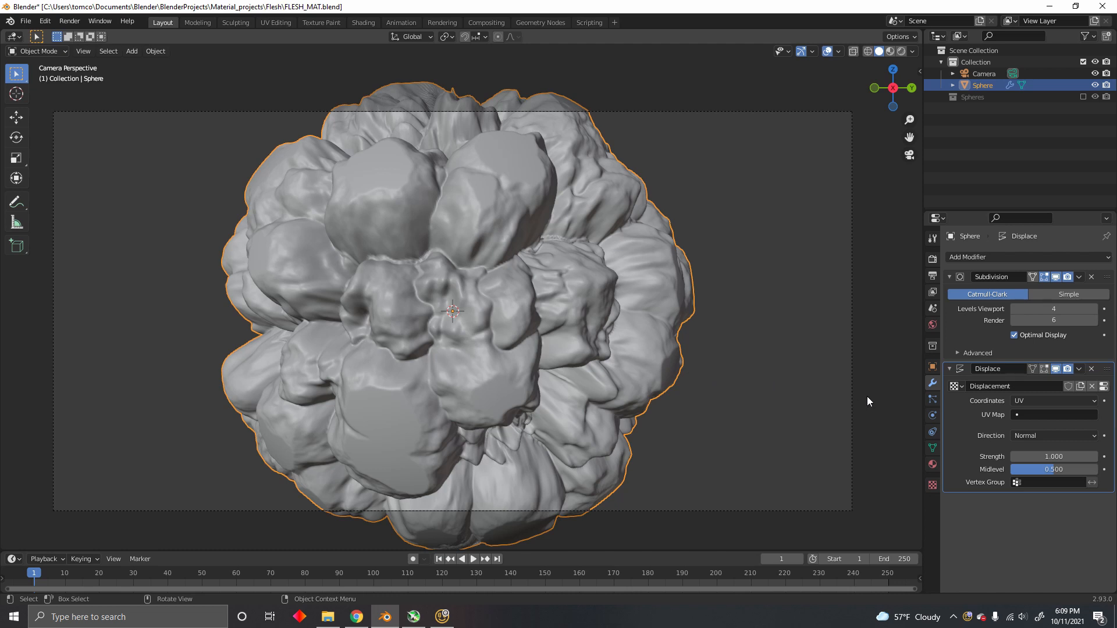
pyautogui.moveTo(1054, 457)
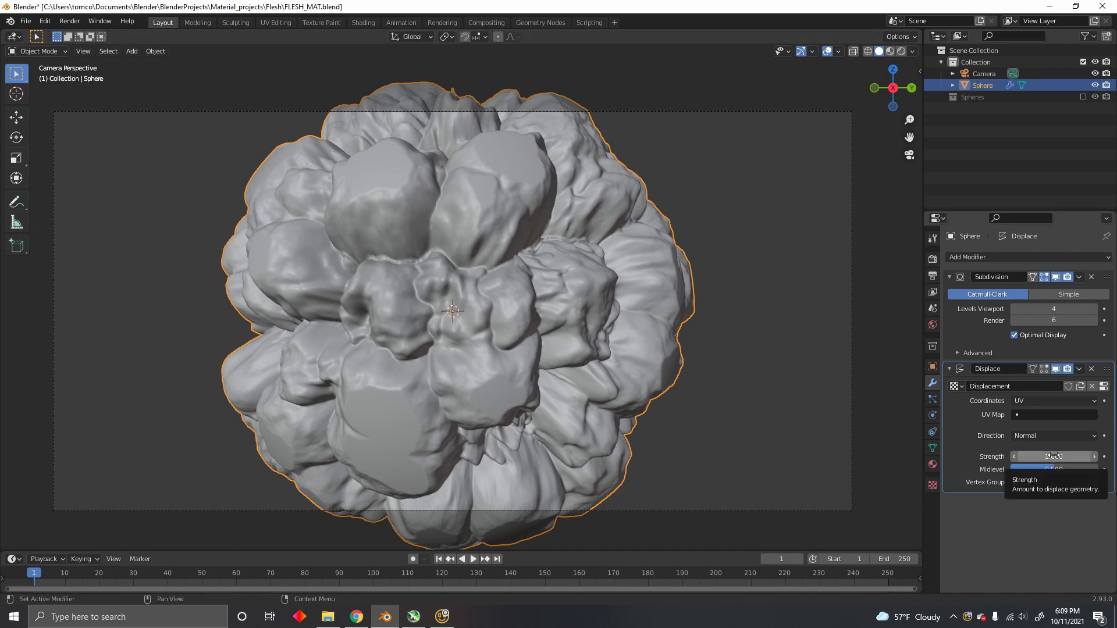
pyautogui.click(1054, 456)
pyautogui.write('0.200')
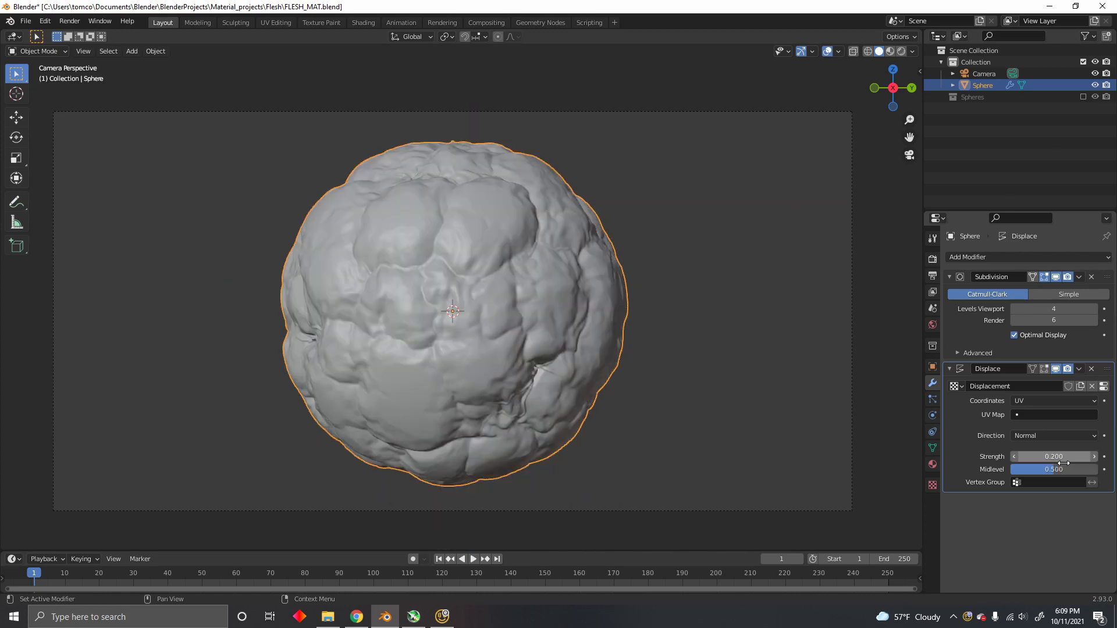
pyautogui.moveTo(418, 265)
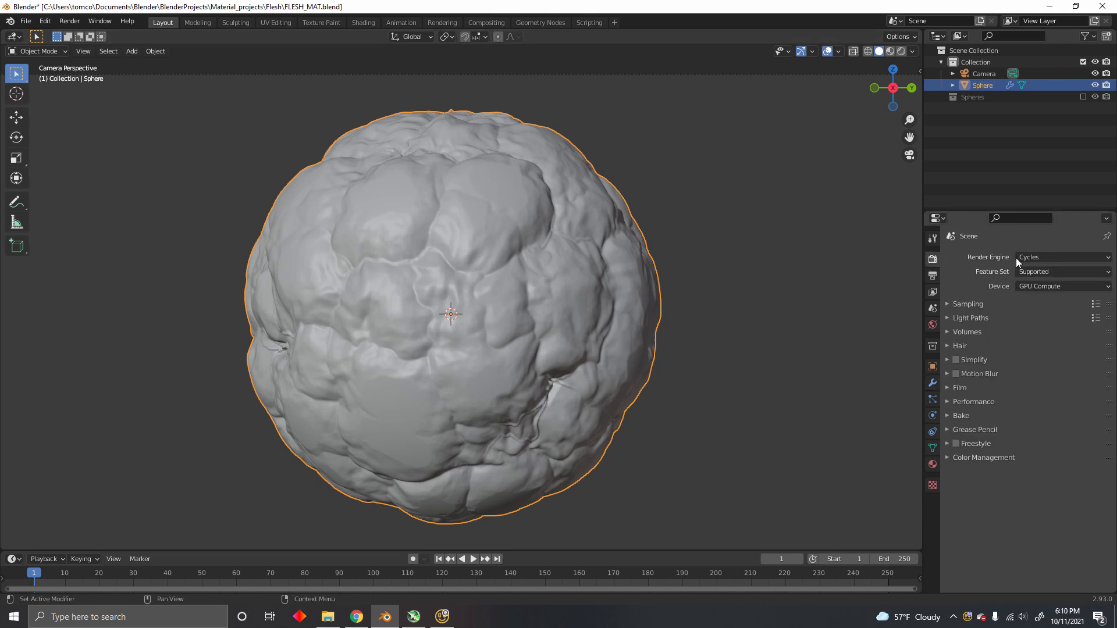
# - Switch to Eevee and view the flesh sphere in rendered shading from the camera
pyautogui.click(1063, 257)
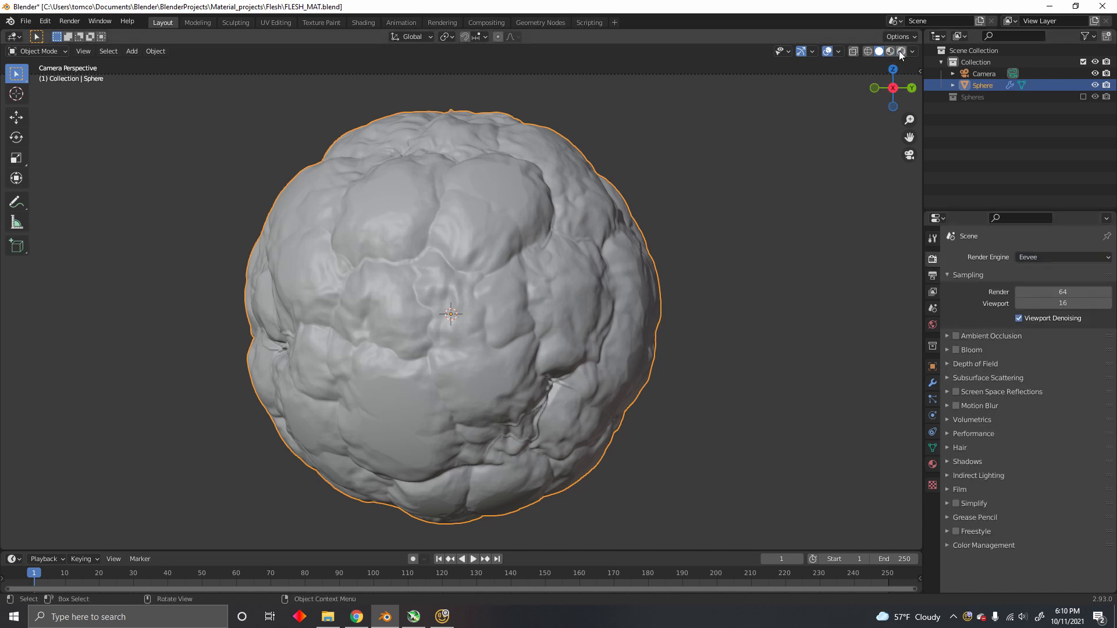
pyautogui.click(900, 51)
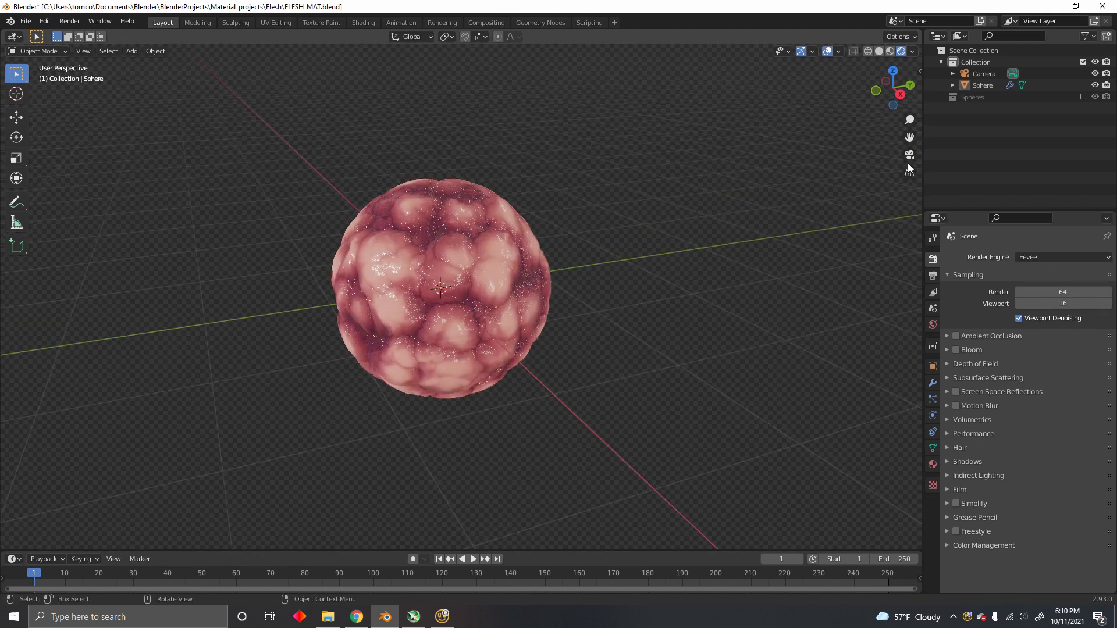
pyautogui.click(909, 155)
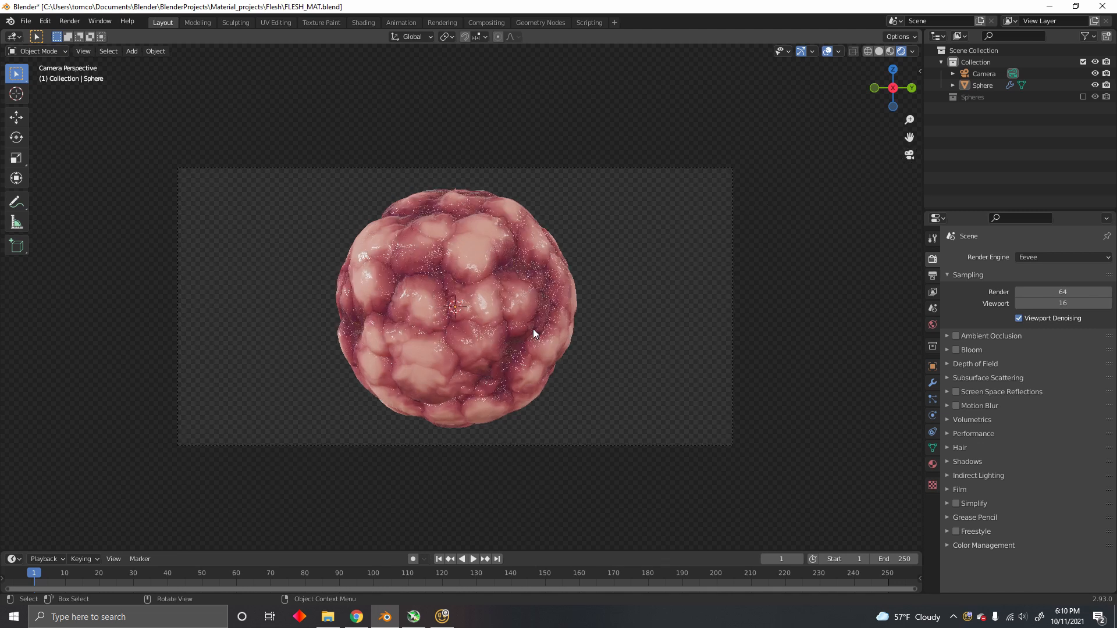